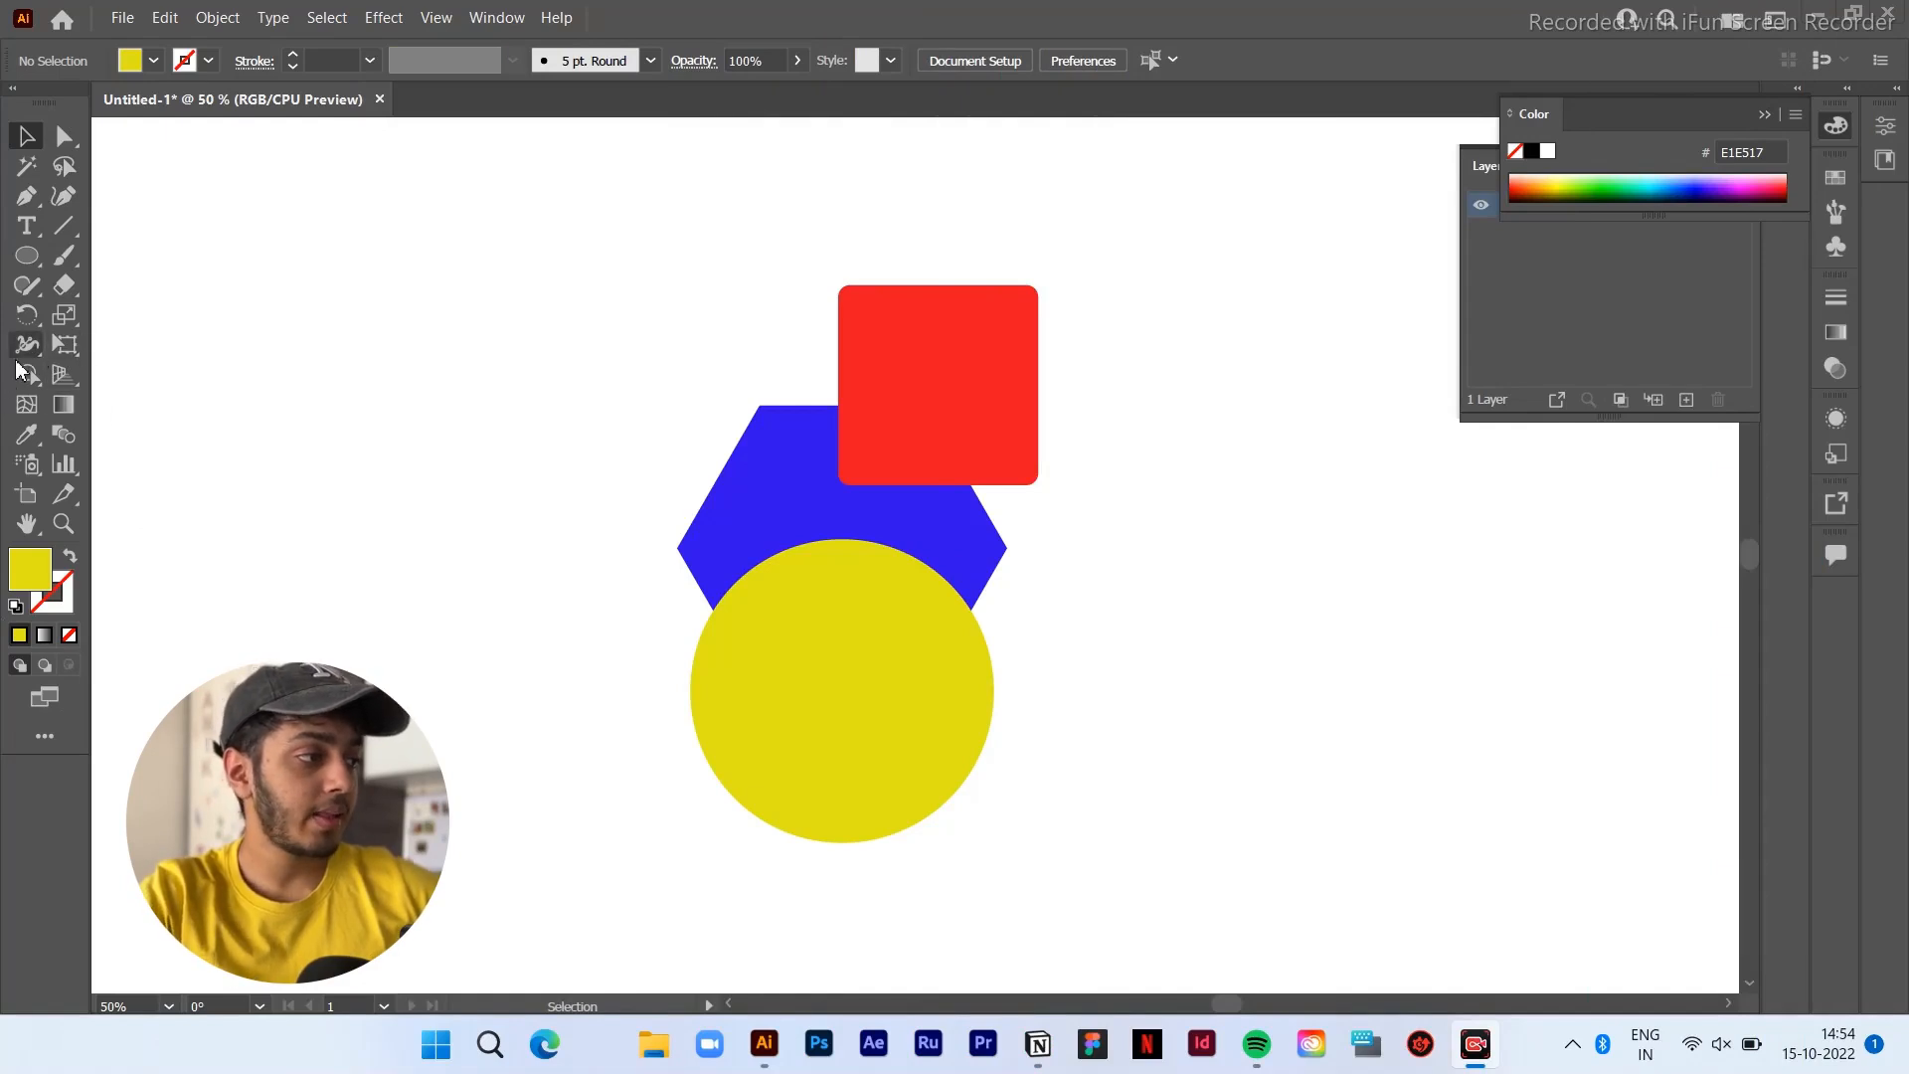
Remove the red square regions so a notch is cut from the hexagon's top
{"action": "left_click", "coordinate": [26, 374]}
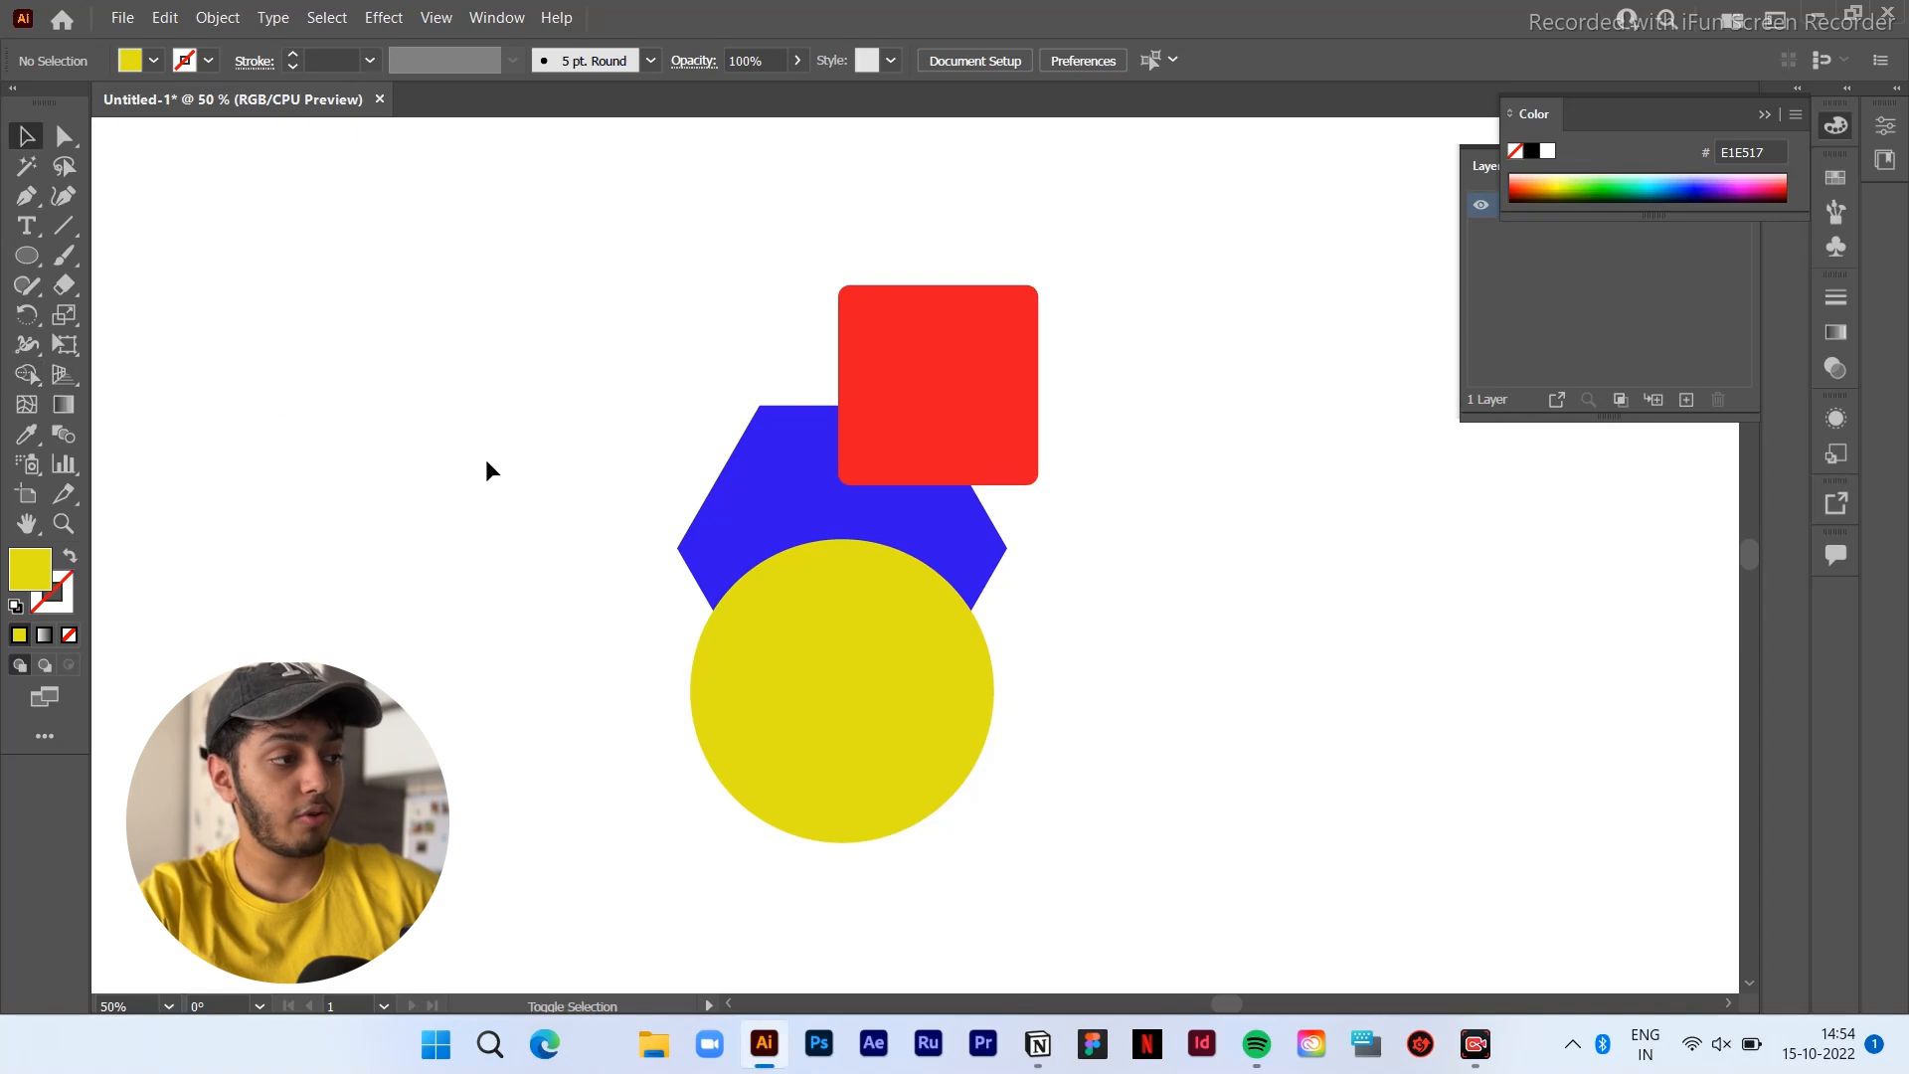
{"action": "left_click", "coordinate": [26, 374]}
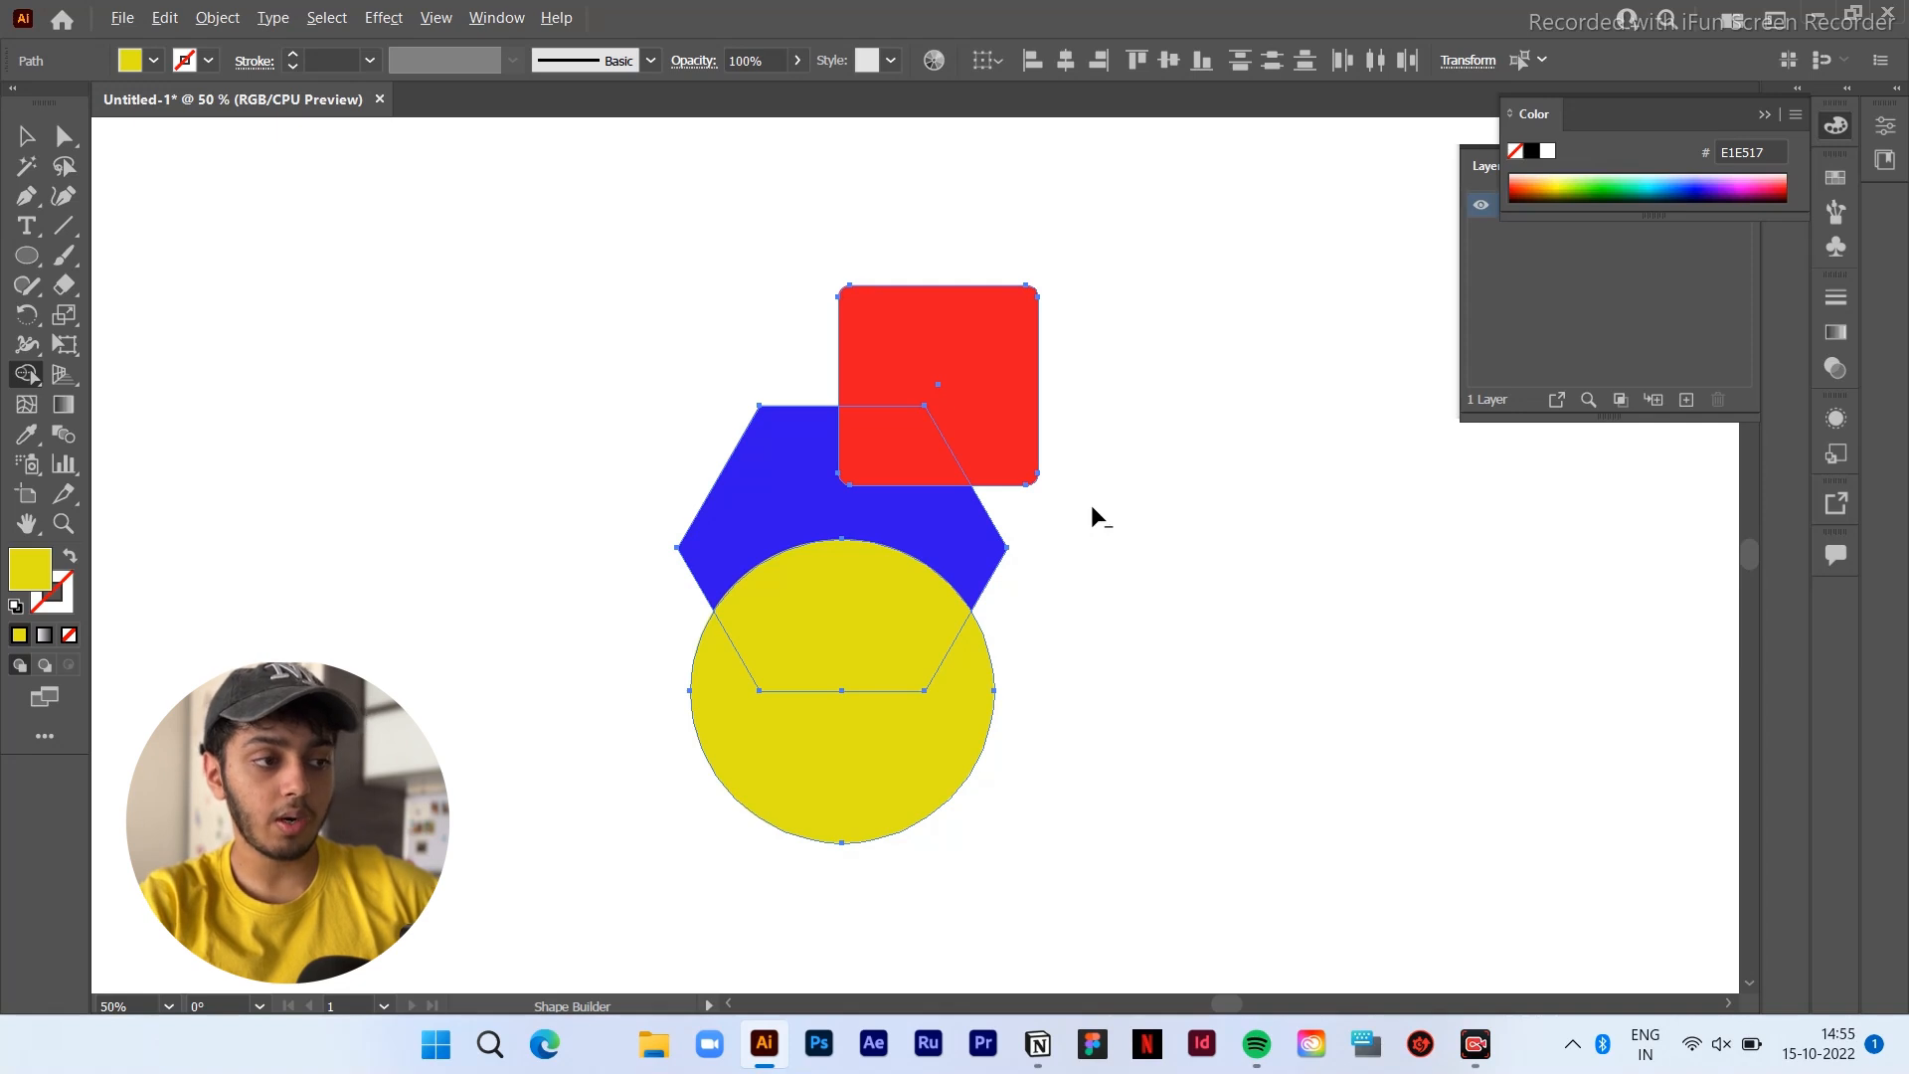
{"action": "mouse_move", "coordinate": [1141, 507]}
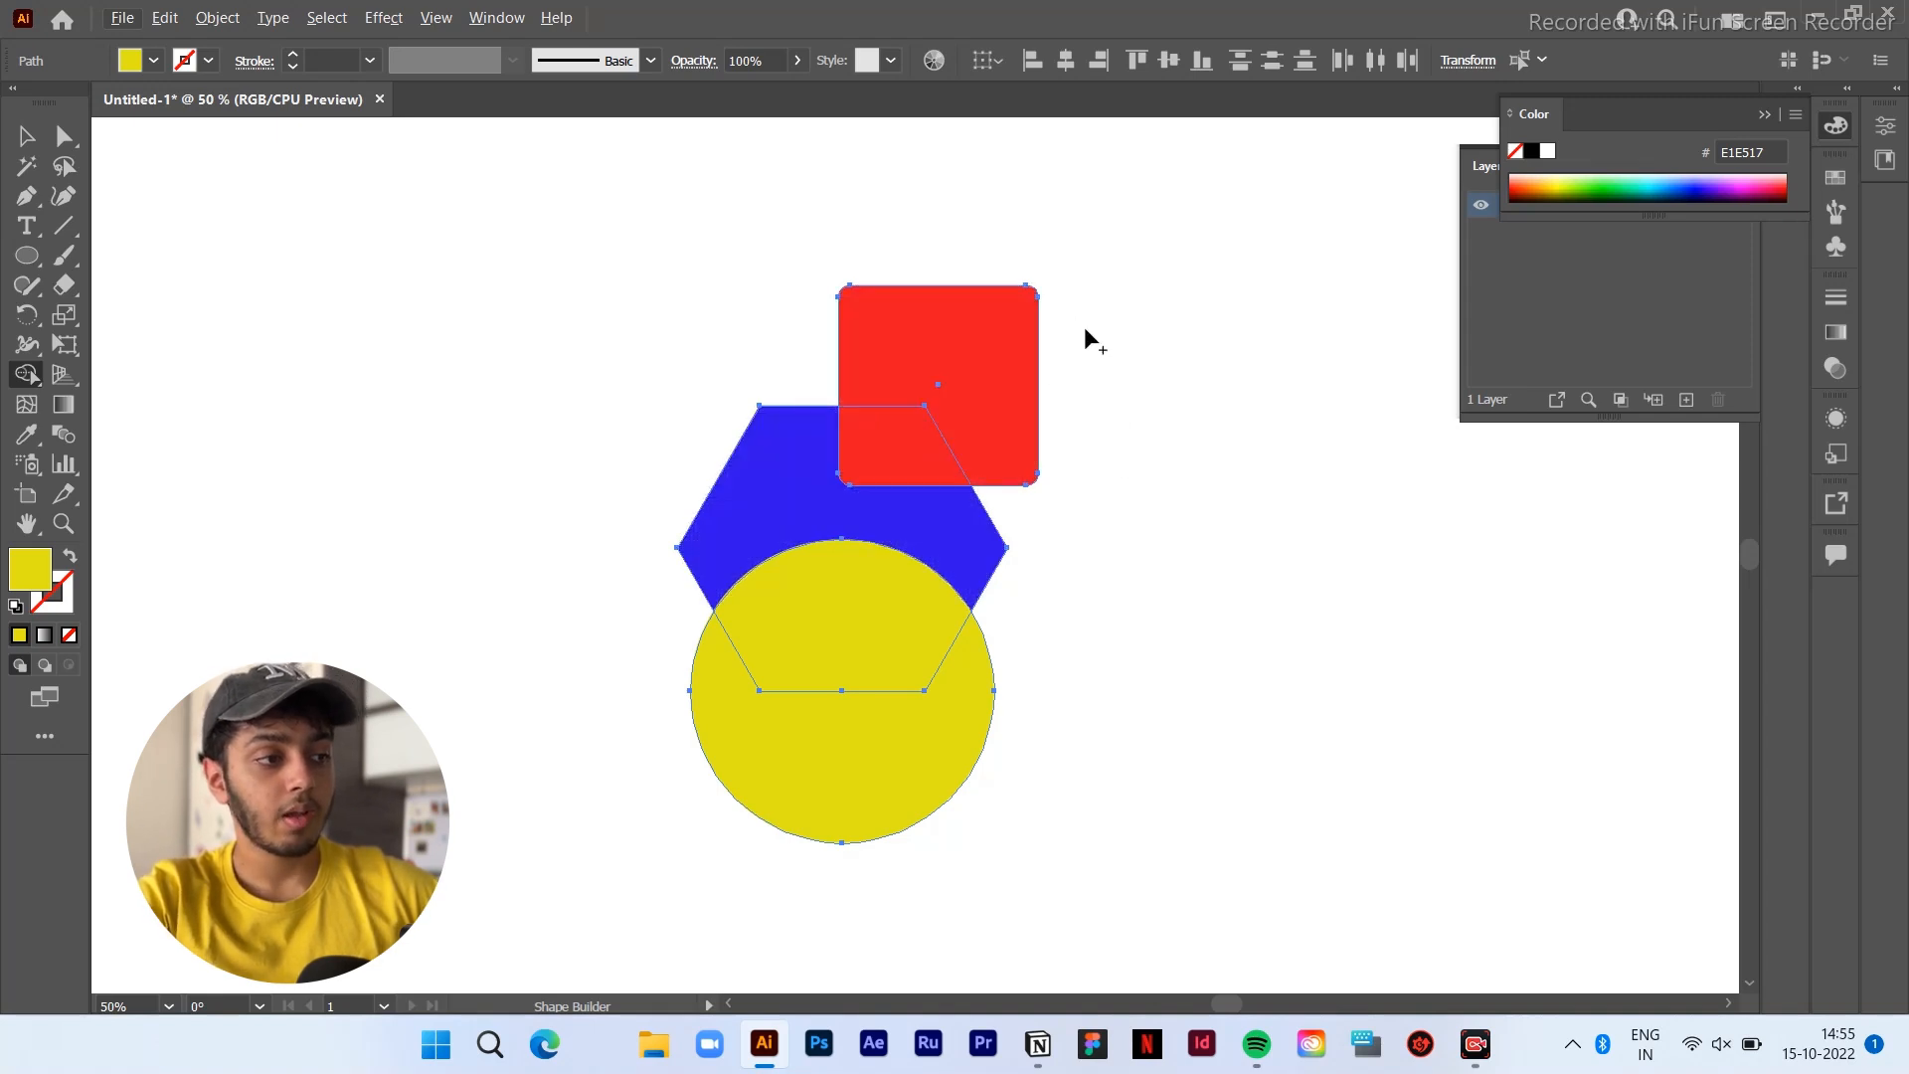
{"action": "mouse_move", "coordinate": [1089, 340]}
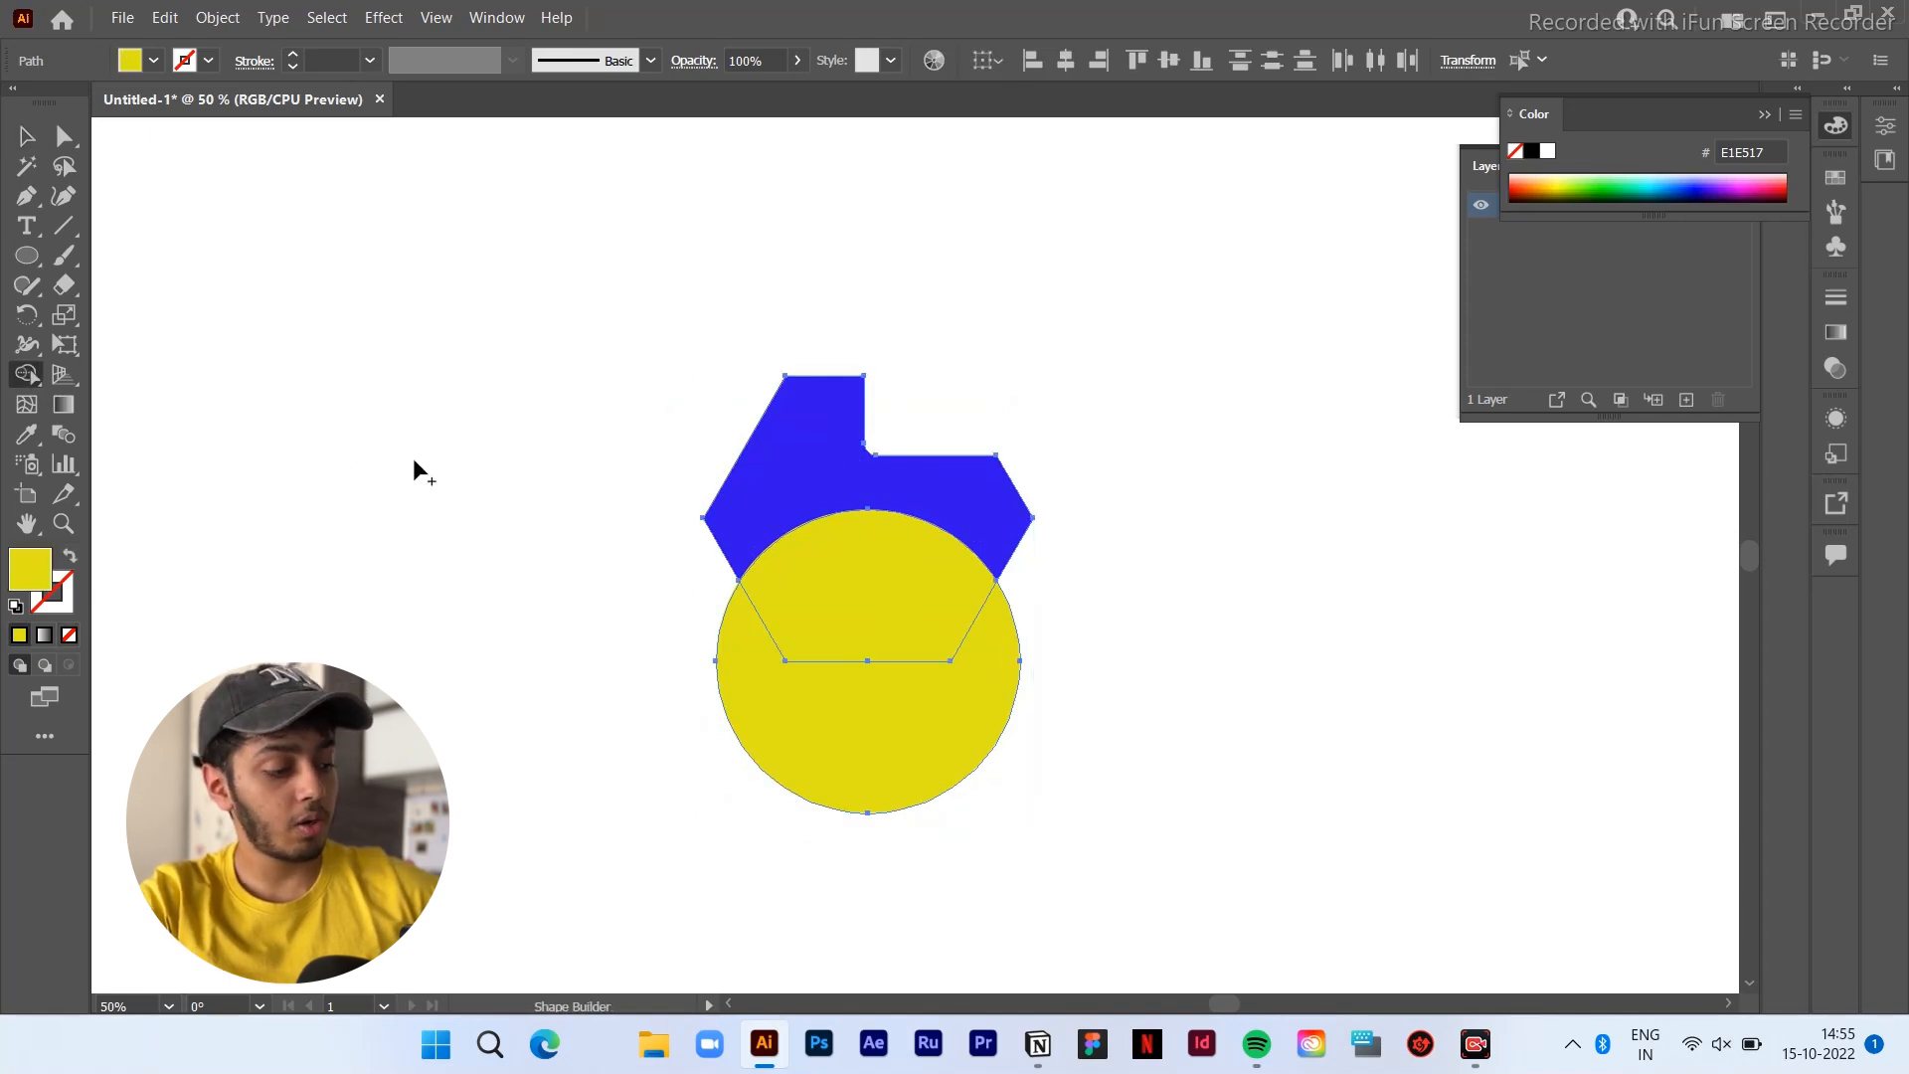
Unite the notched blue shape with the yellow circle into one yellow shape
{"action": "left_click", "coordinate": [831, 736]}
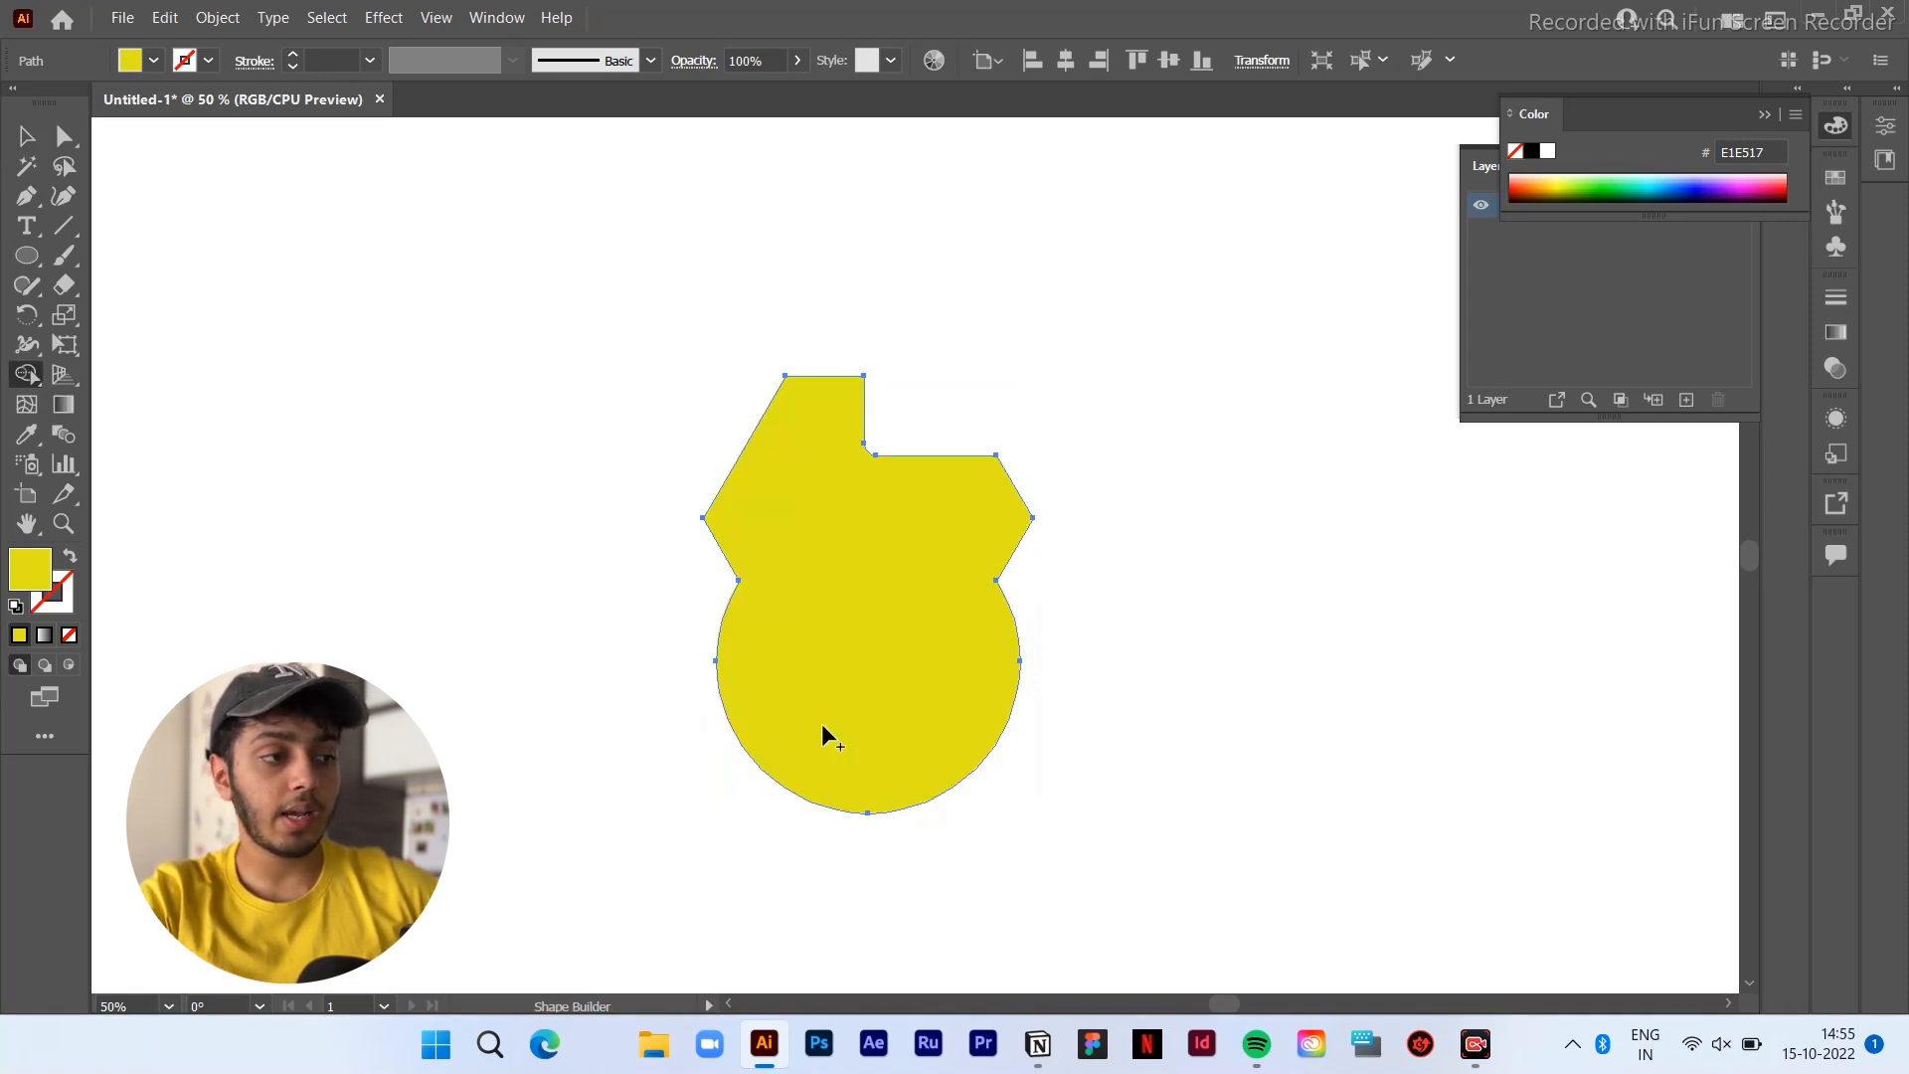
{"action": "left_click", "coordinate": [26, 135]}
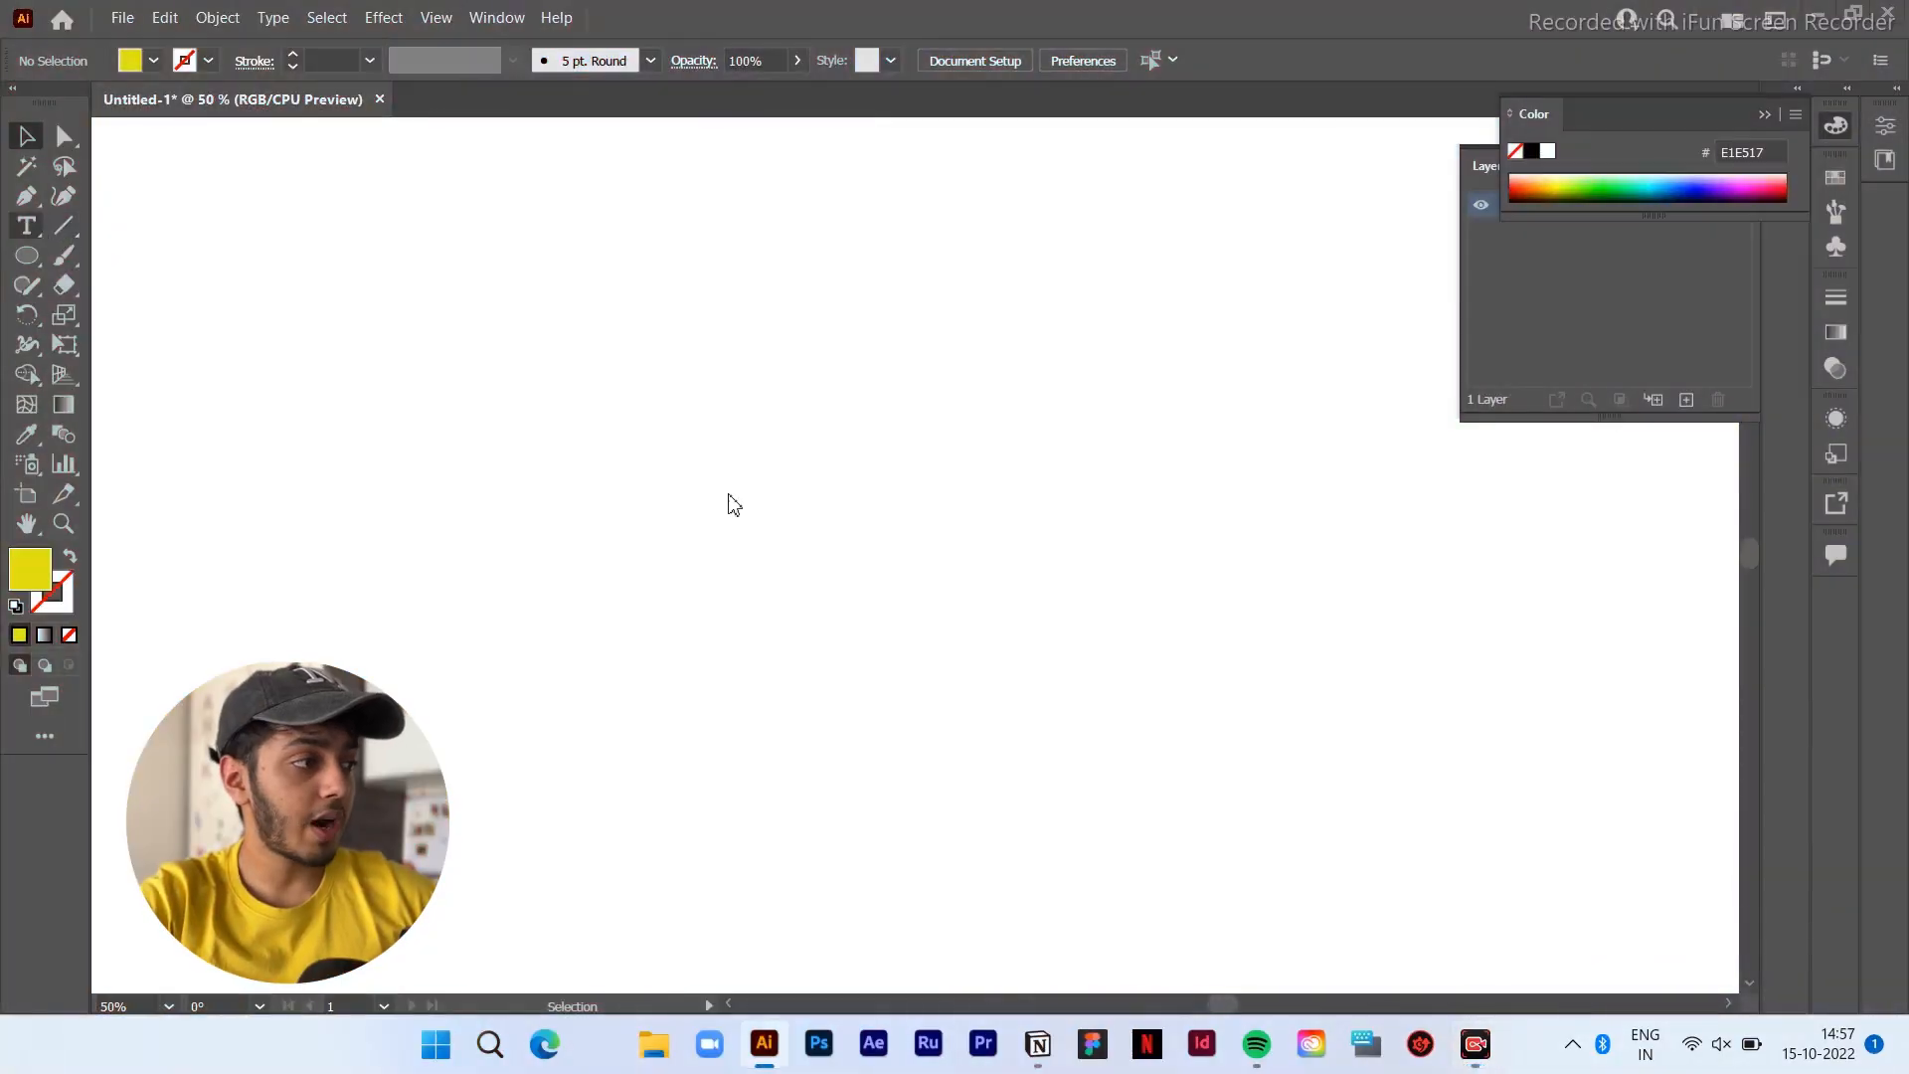
Create a text object on the blank artboard reading 'fit' in large black lettering
{"action": "left_click", "coordinate": [26, 224]}
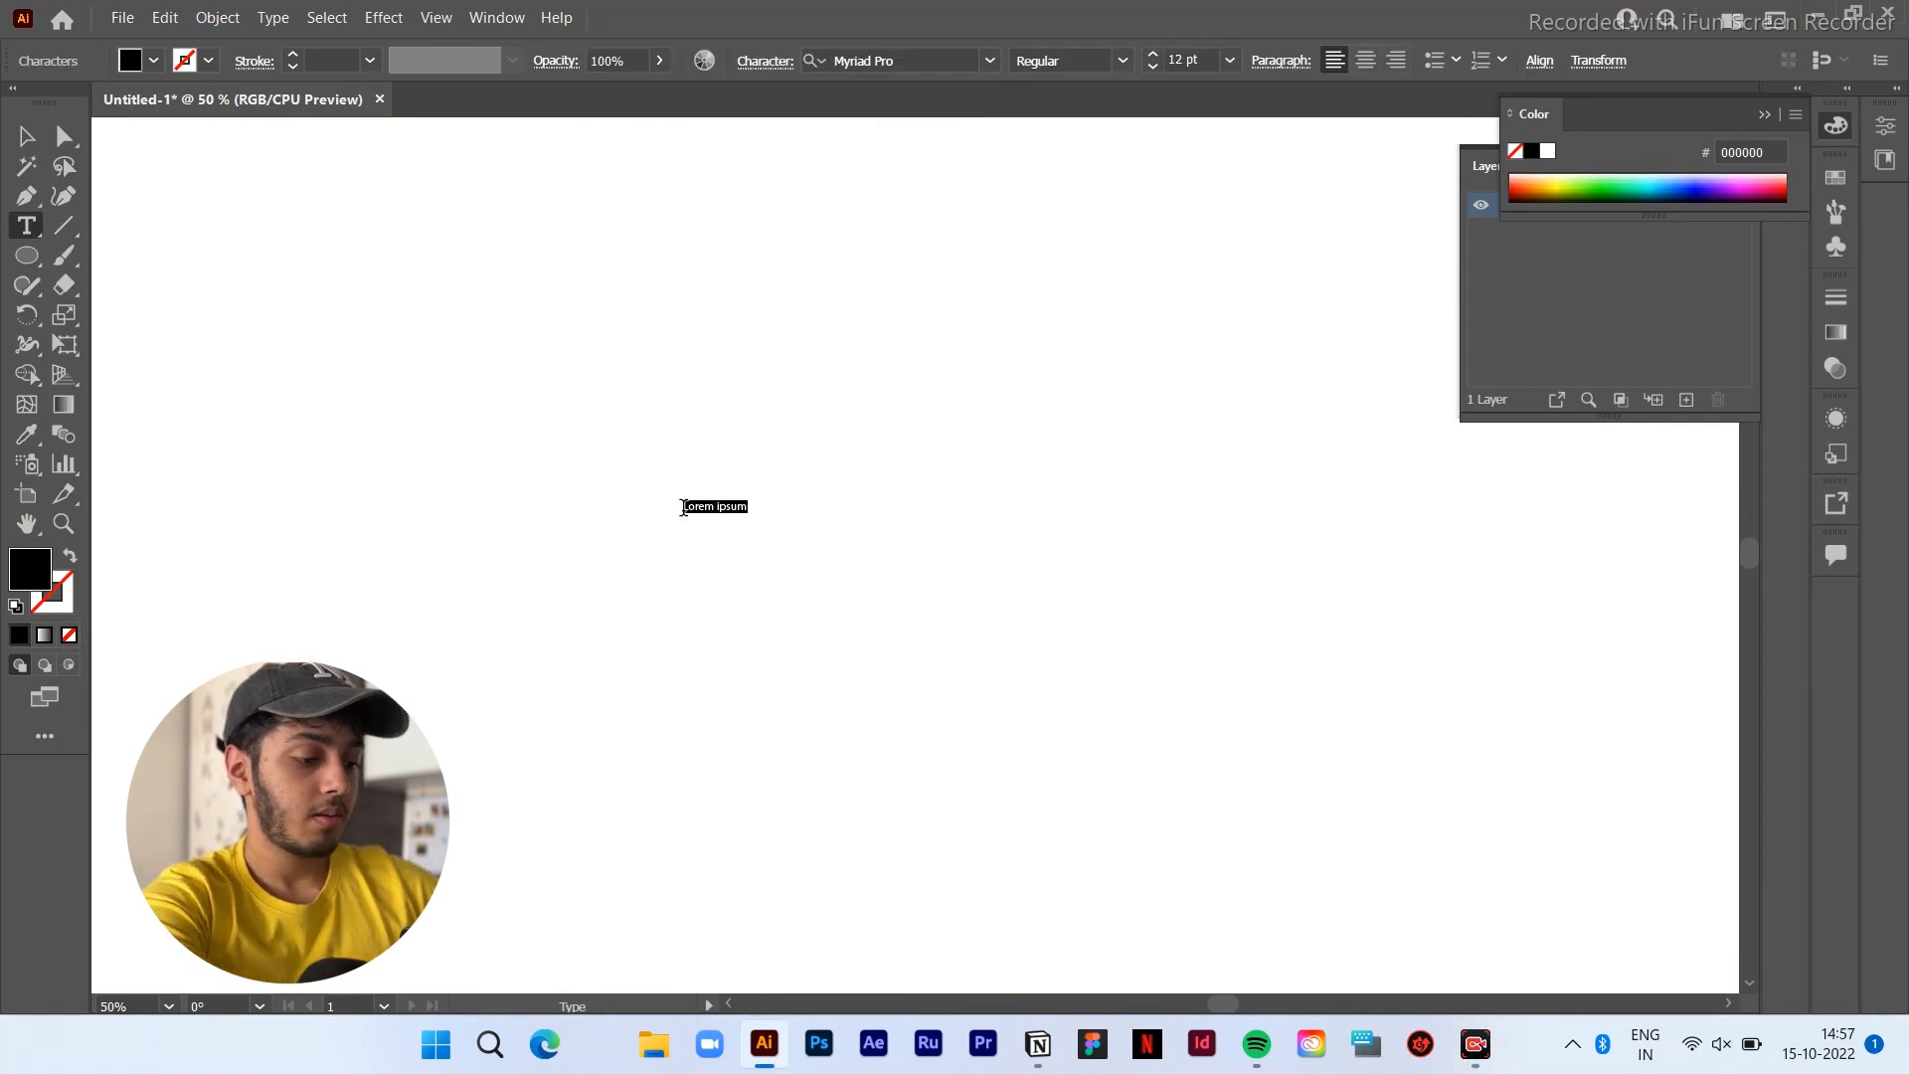
{"action": "type", "text": "Hello"}
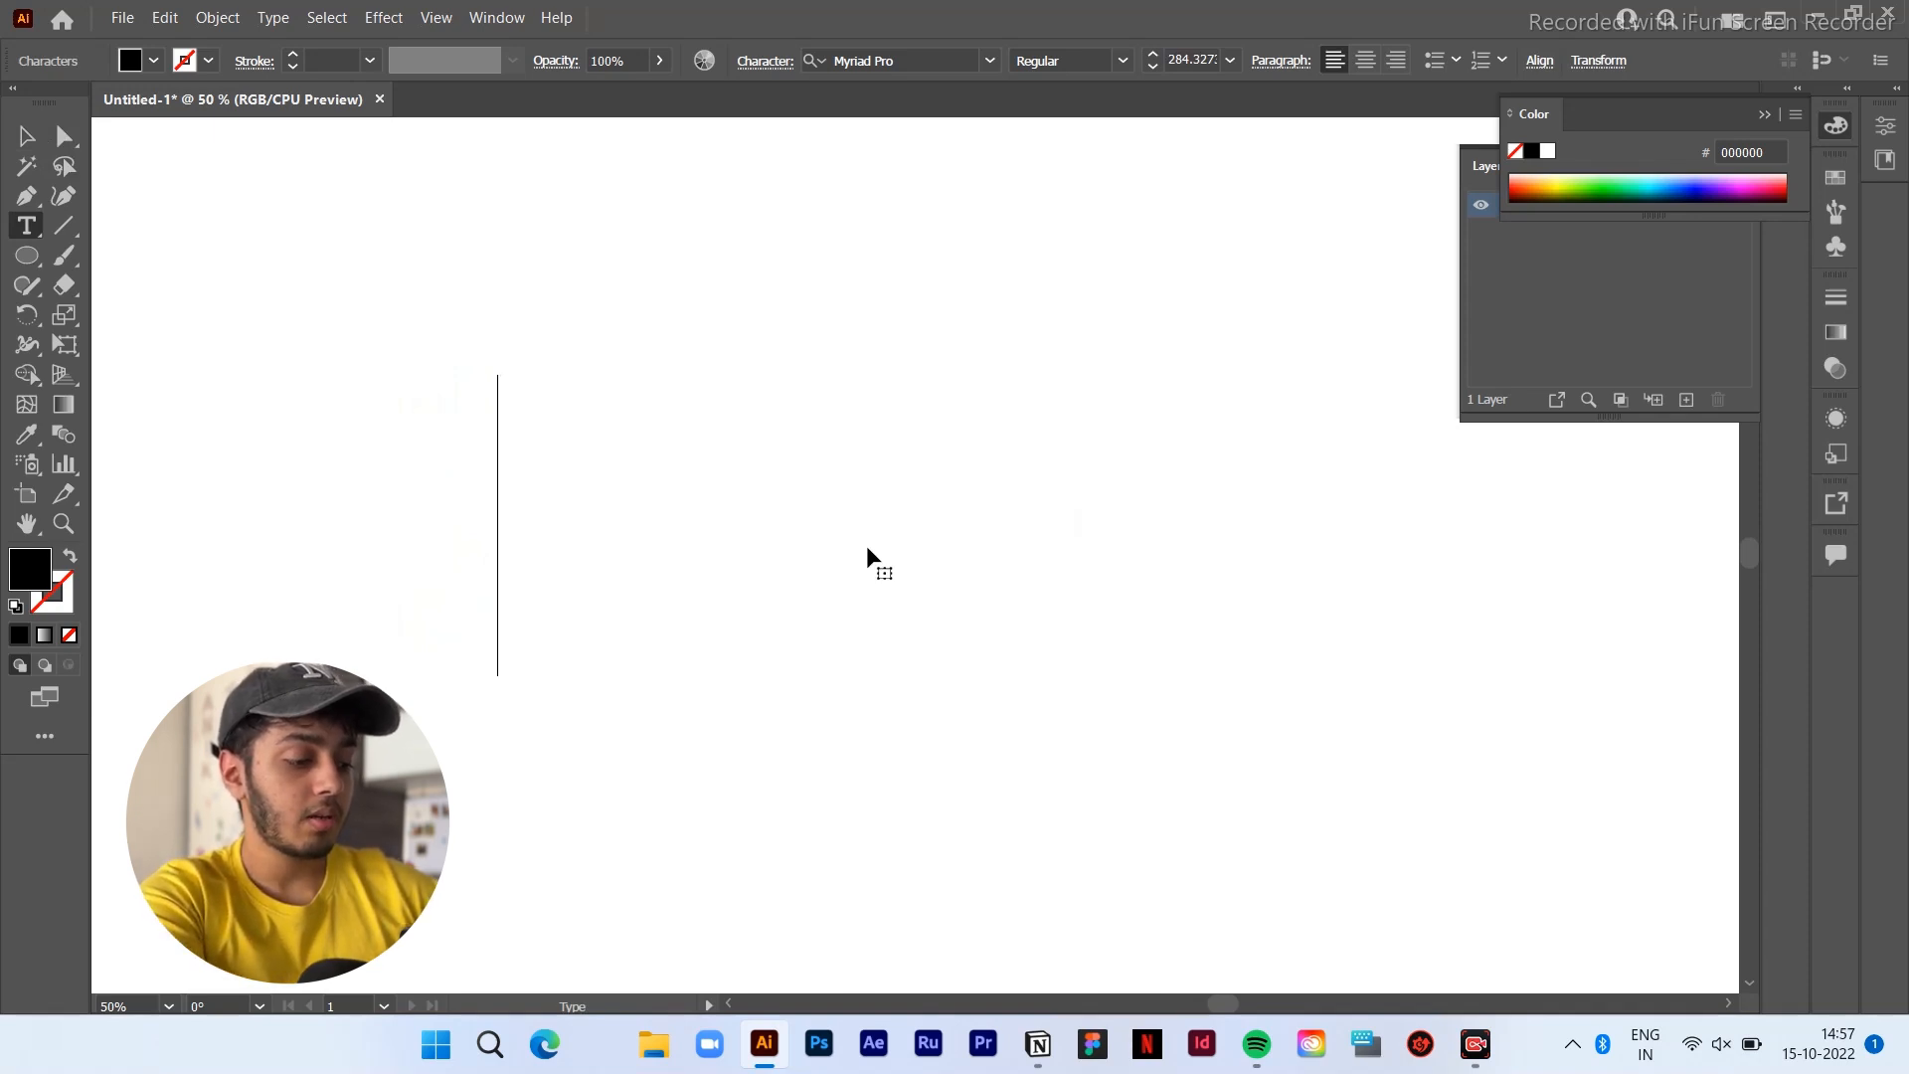
{"action": "type", "text": "fat"}
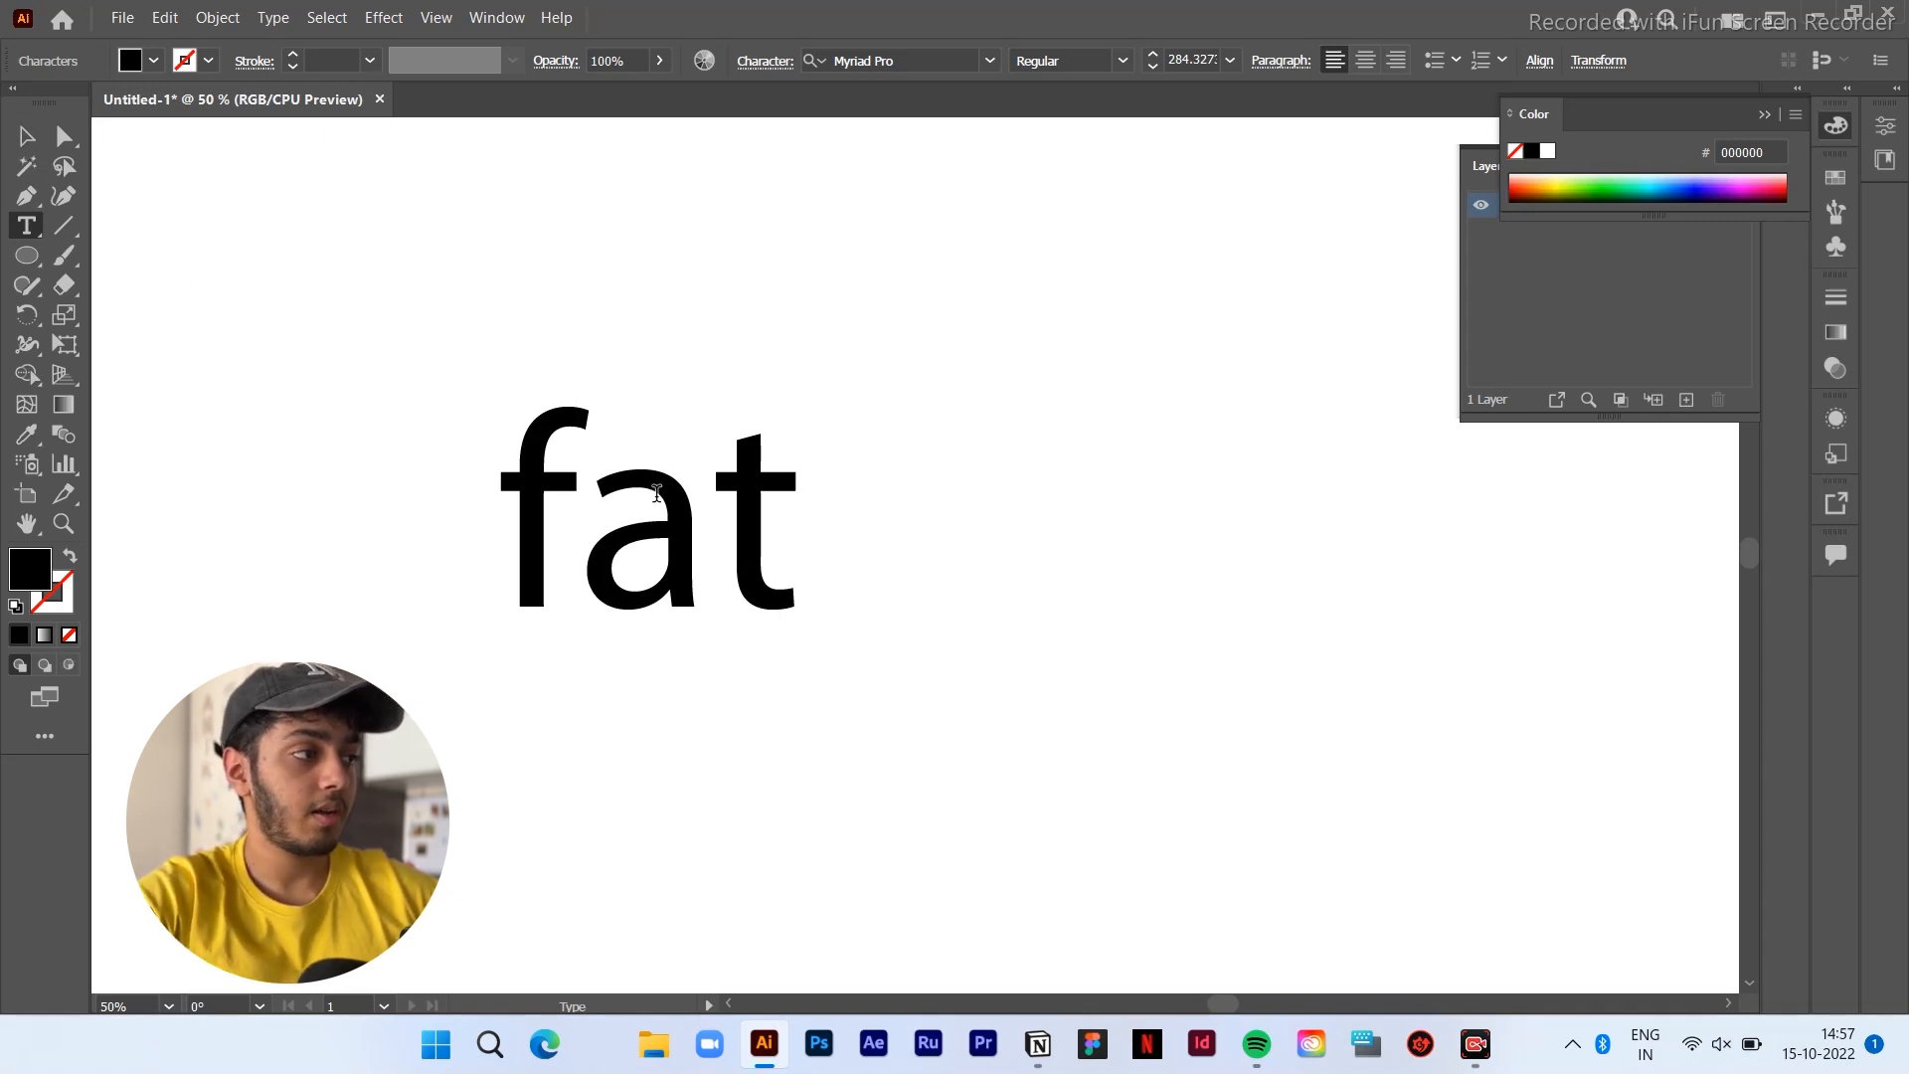
{"action": "type", "text": "fit"}
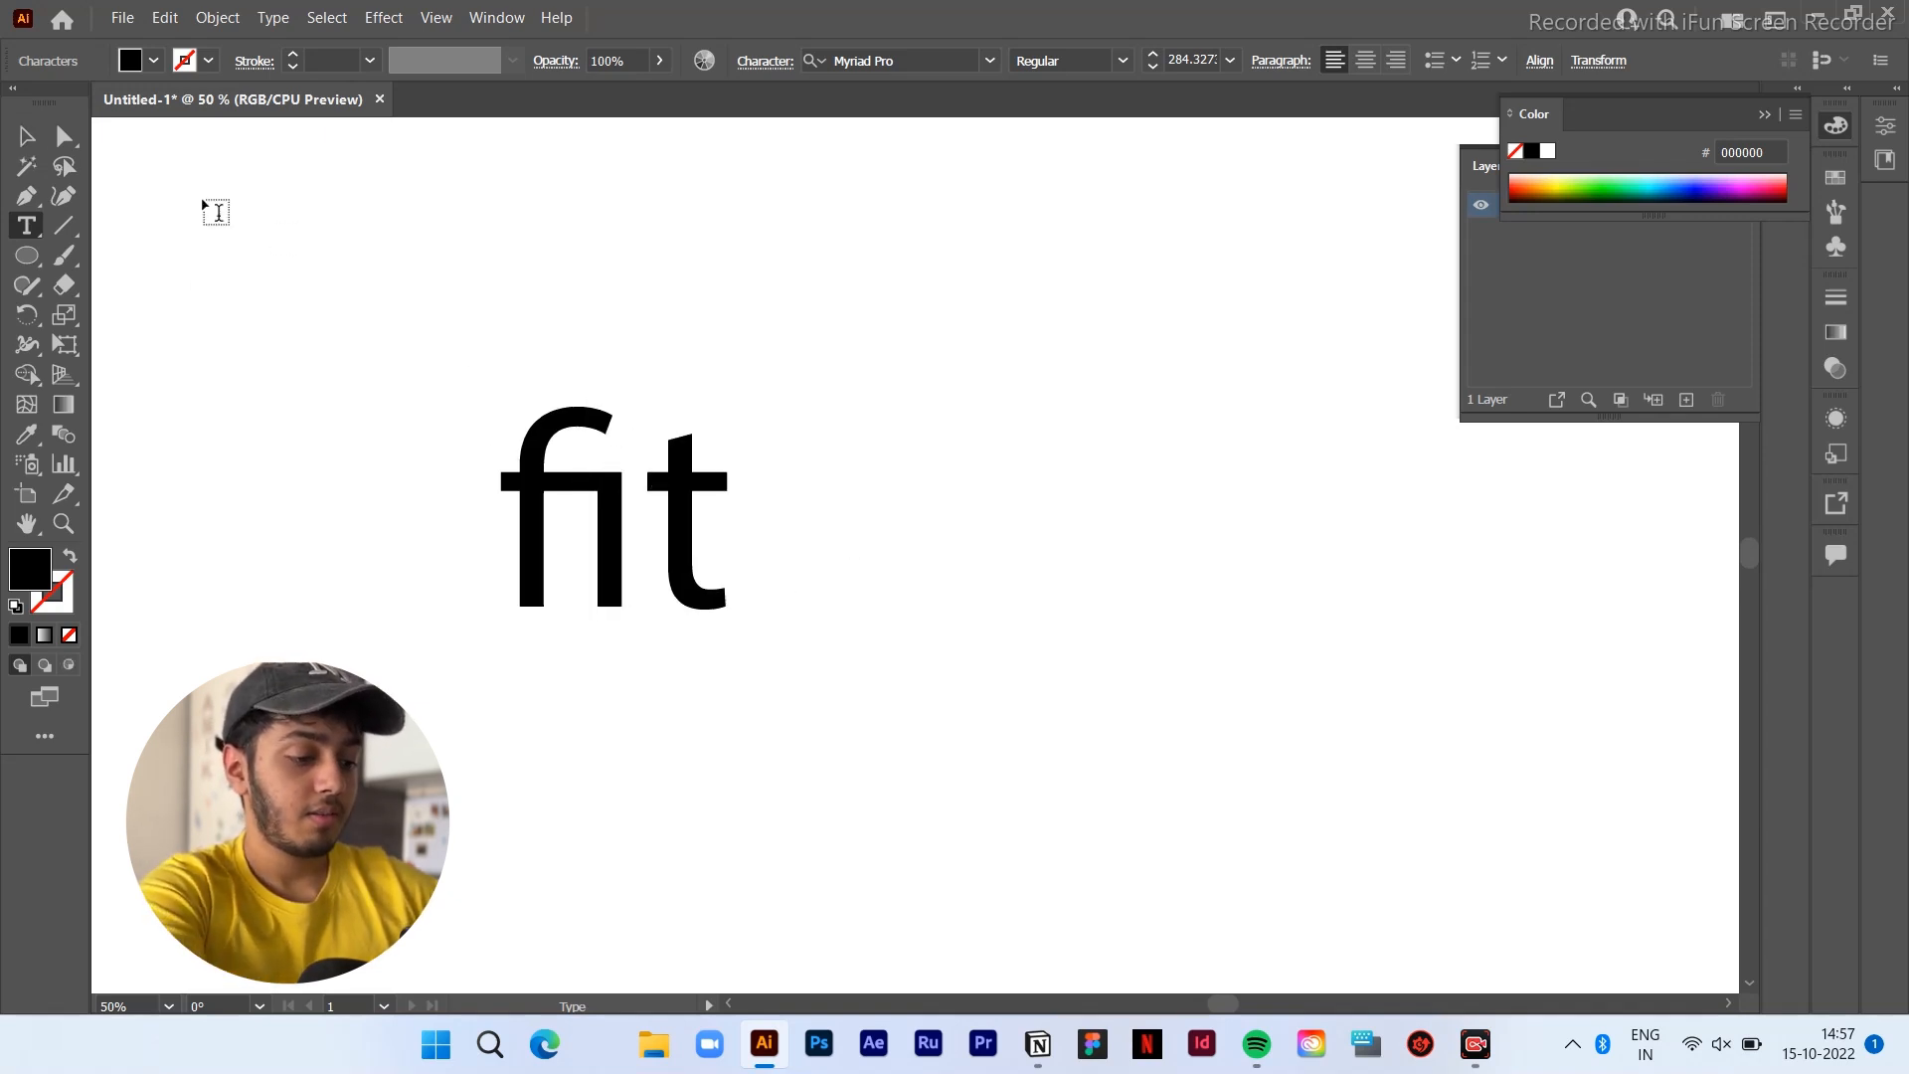
{"action": "left_click", "coordinate": [26, 136]}
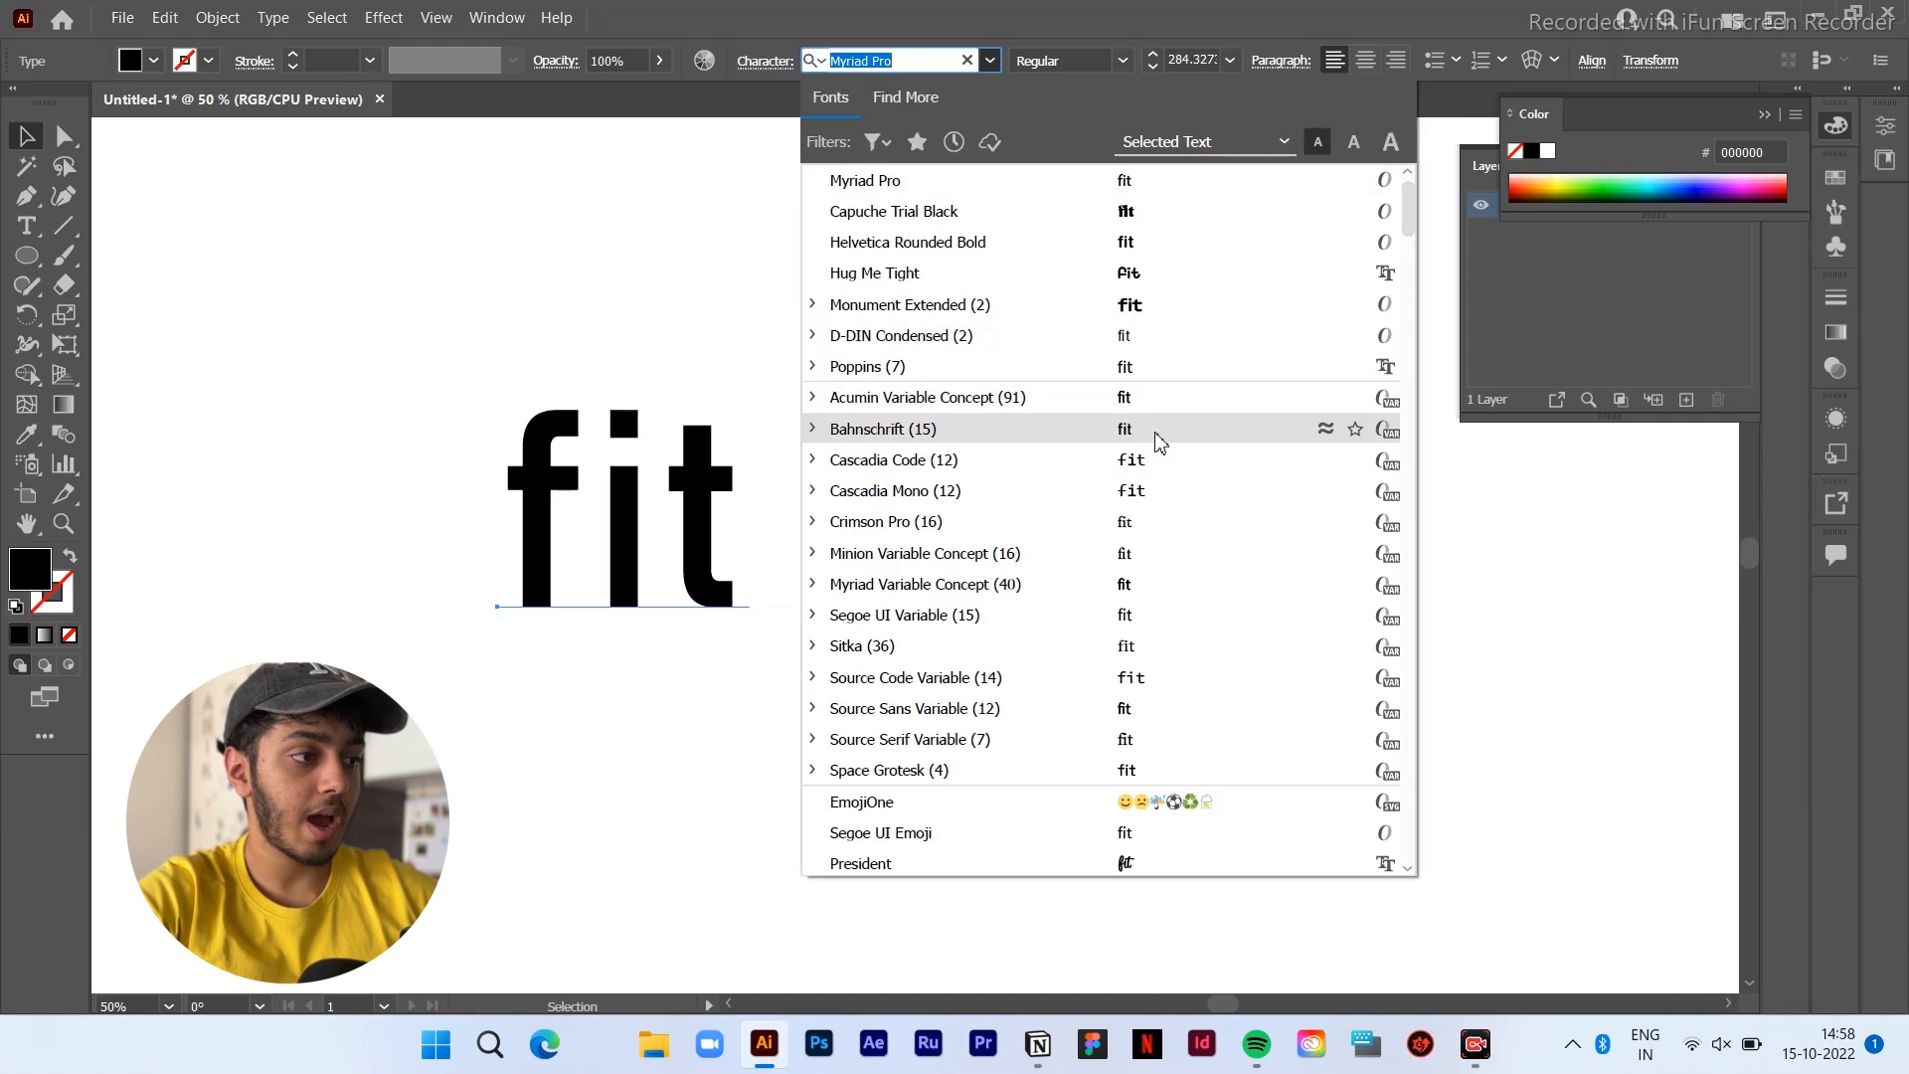
Apply the Bahnschrift typeface to 'fit' at a larger size
{"action": "left_click", "coordinate": [881, 428]}
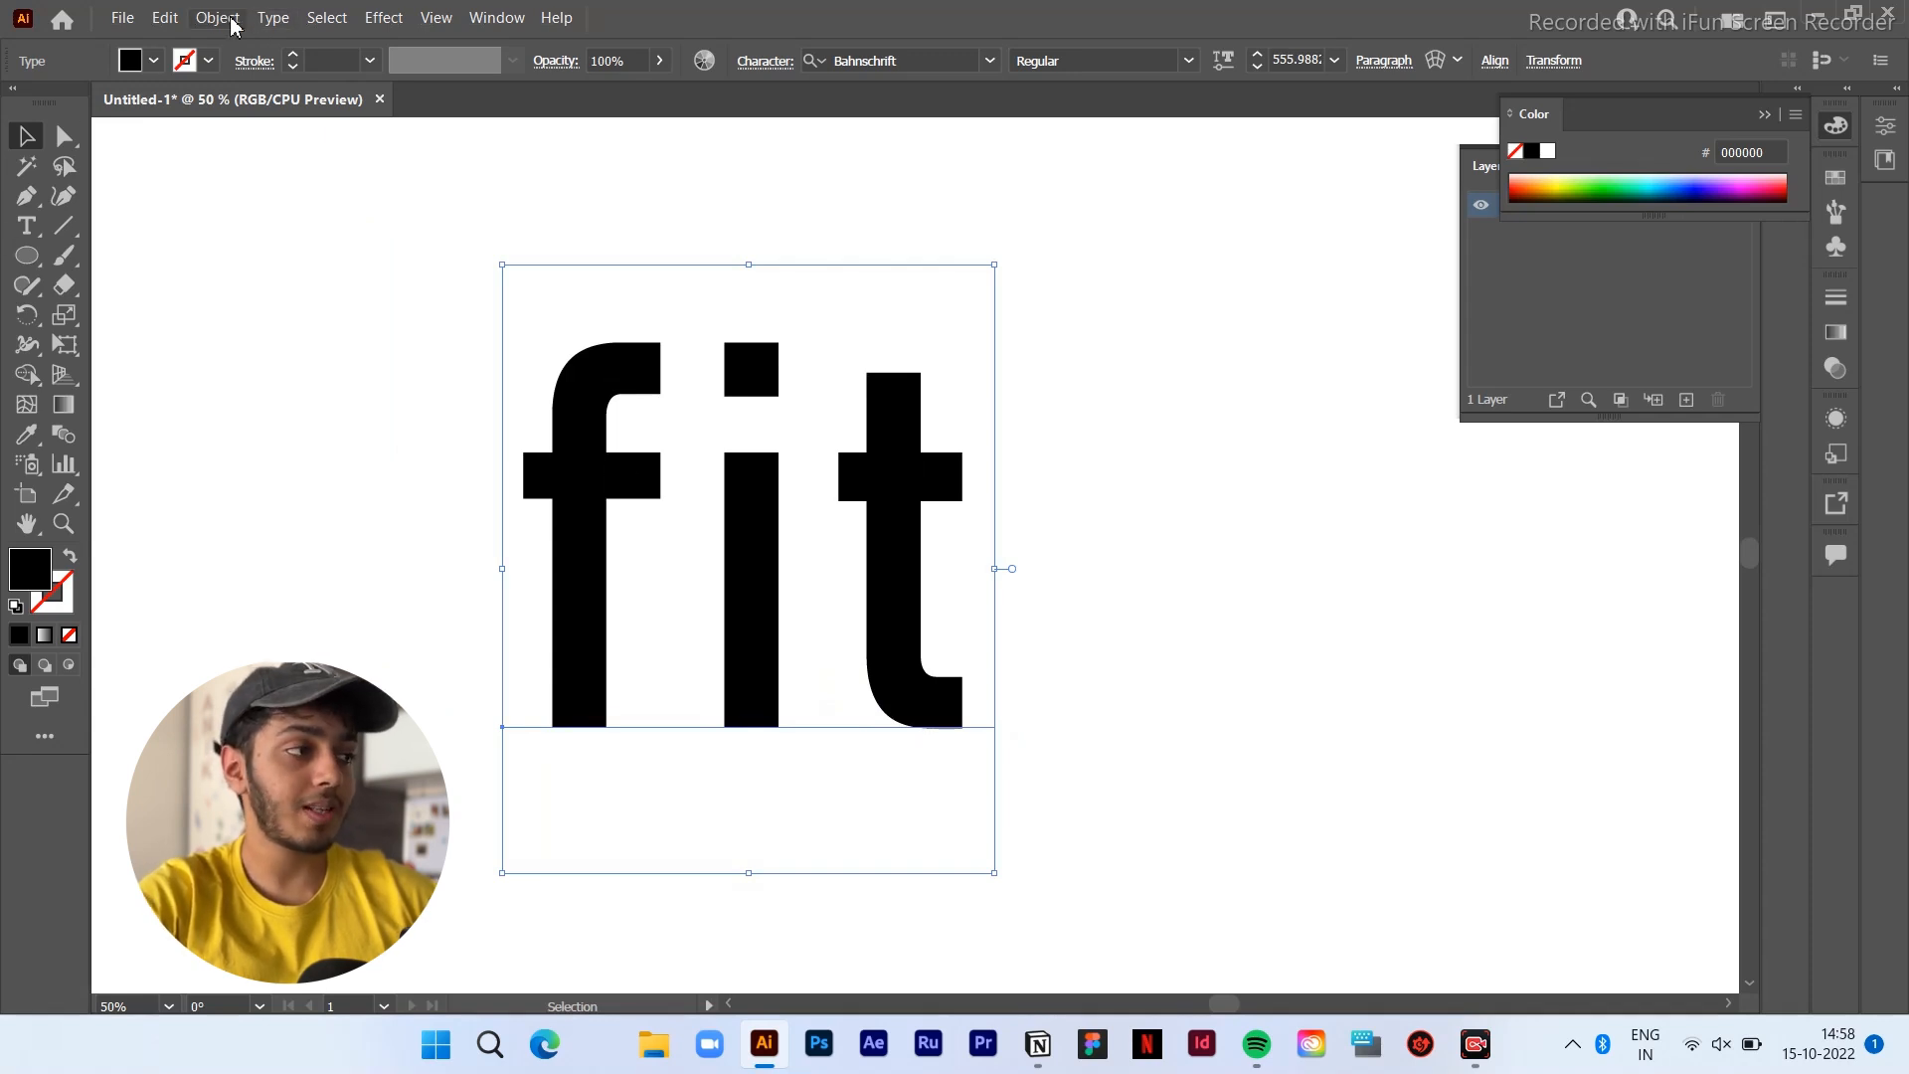
Expand 'fit' with Object and Fill into vector outlines, then ungroup the letters
{"action": "left_click", "coordinate": [217, 18]}
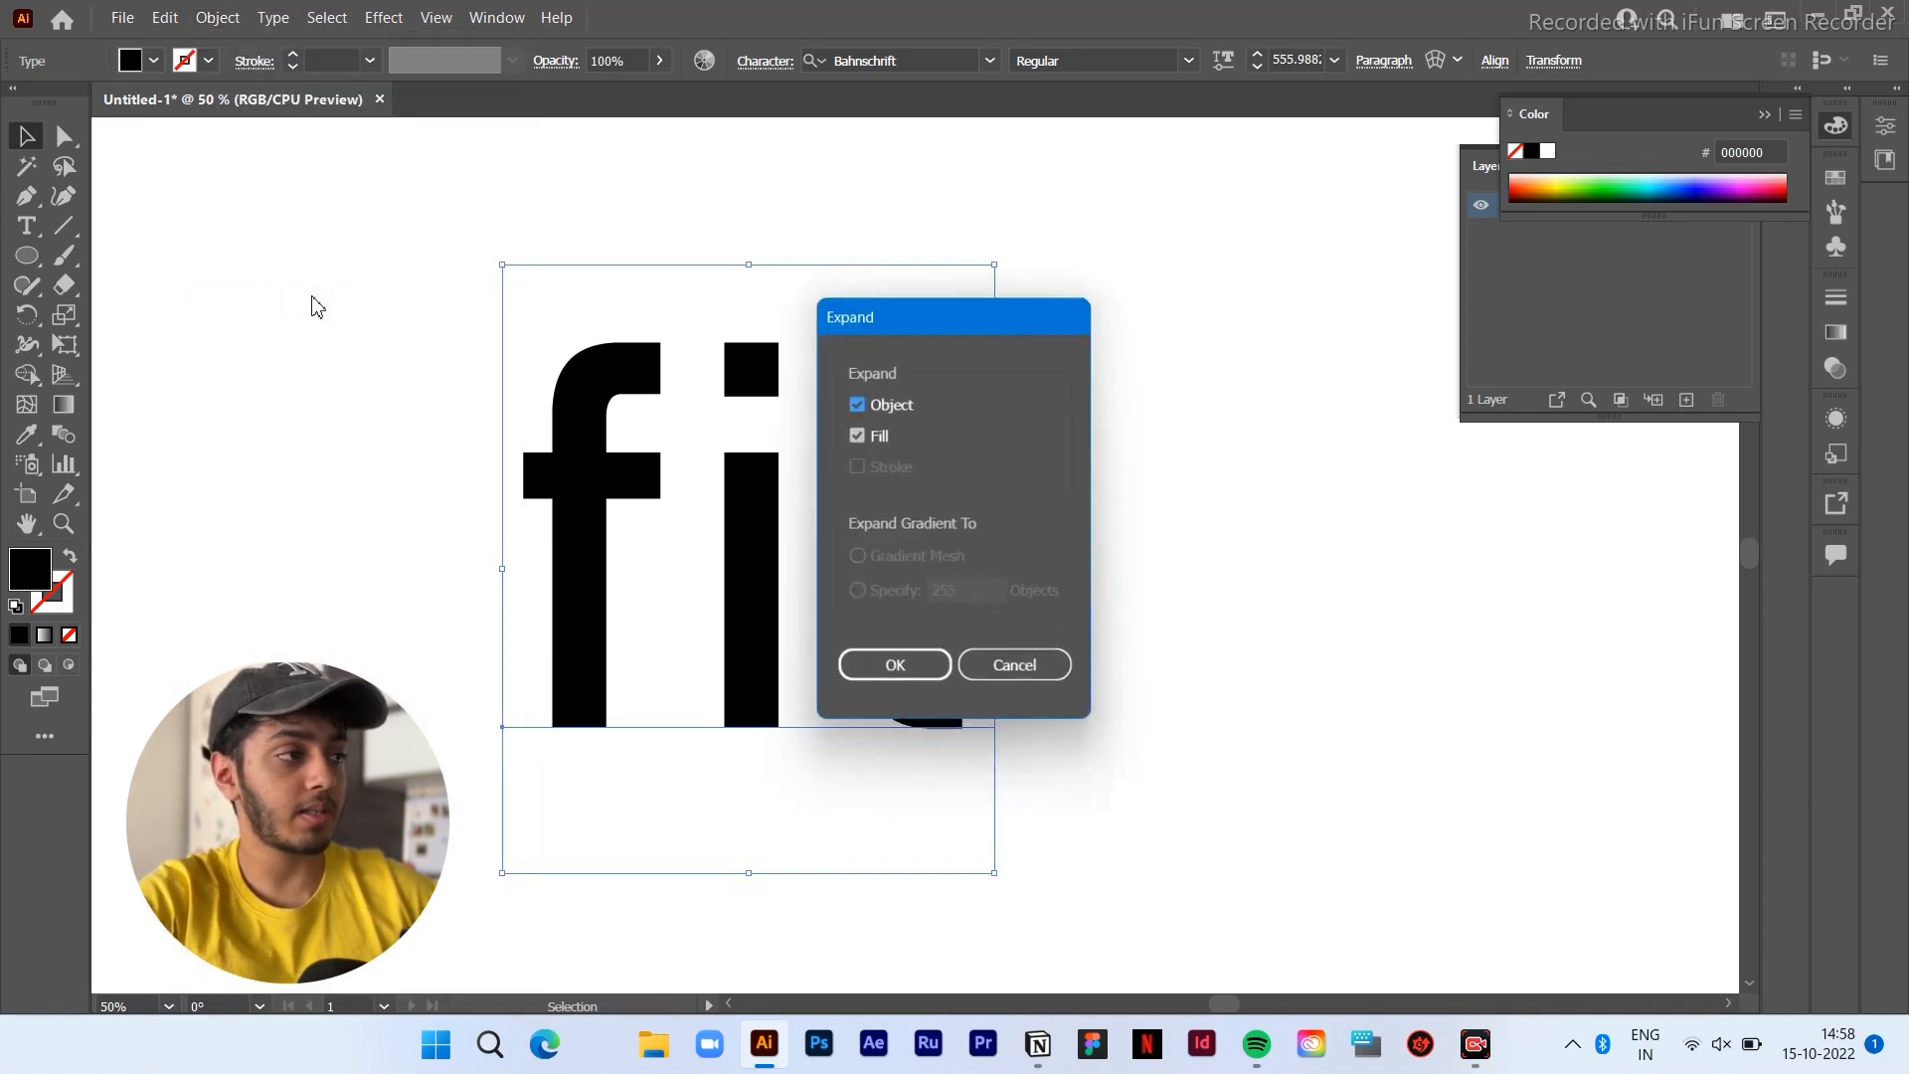
{"action": "left_click", "coordinate": [893, 664]}
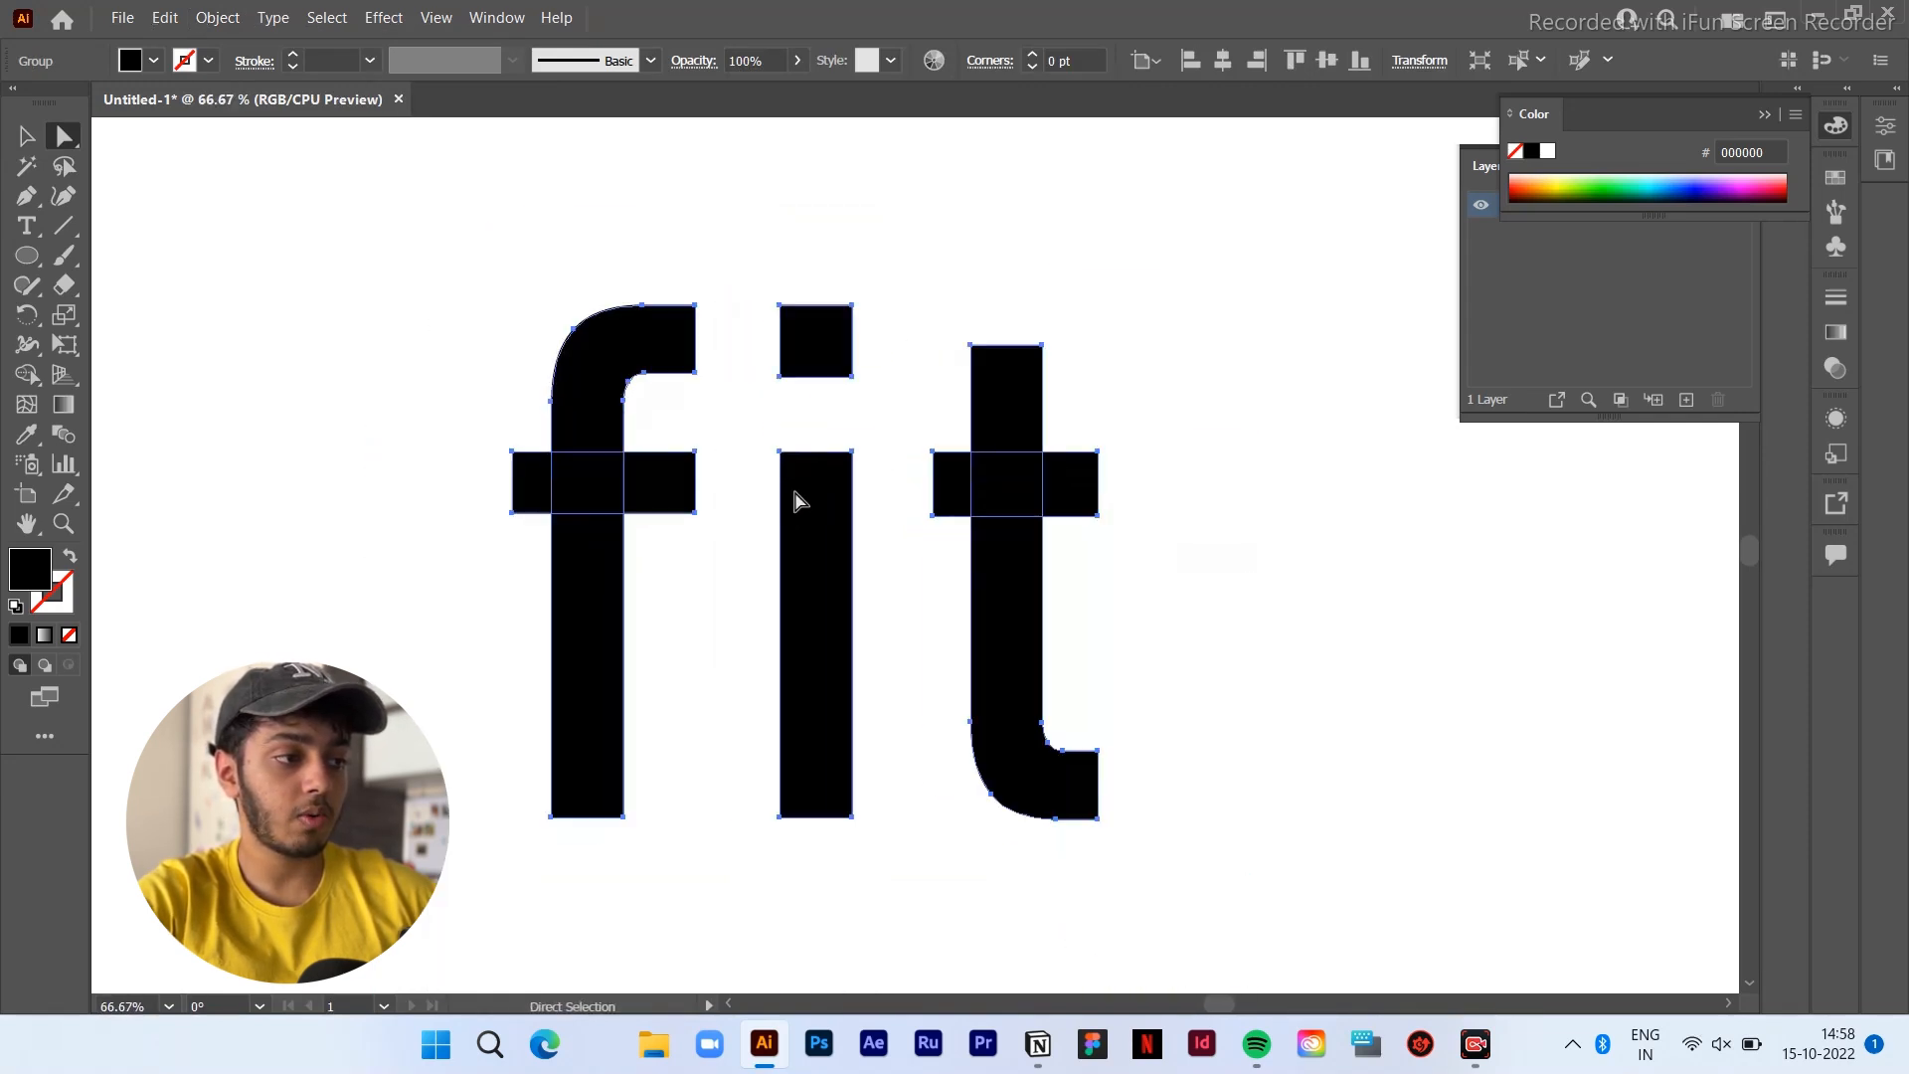
{"action": "left_click", "coordinate": [26, 135]}
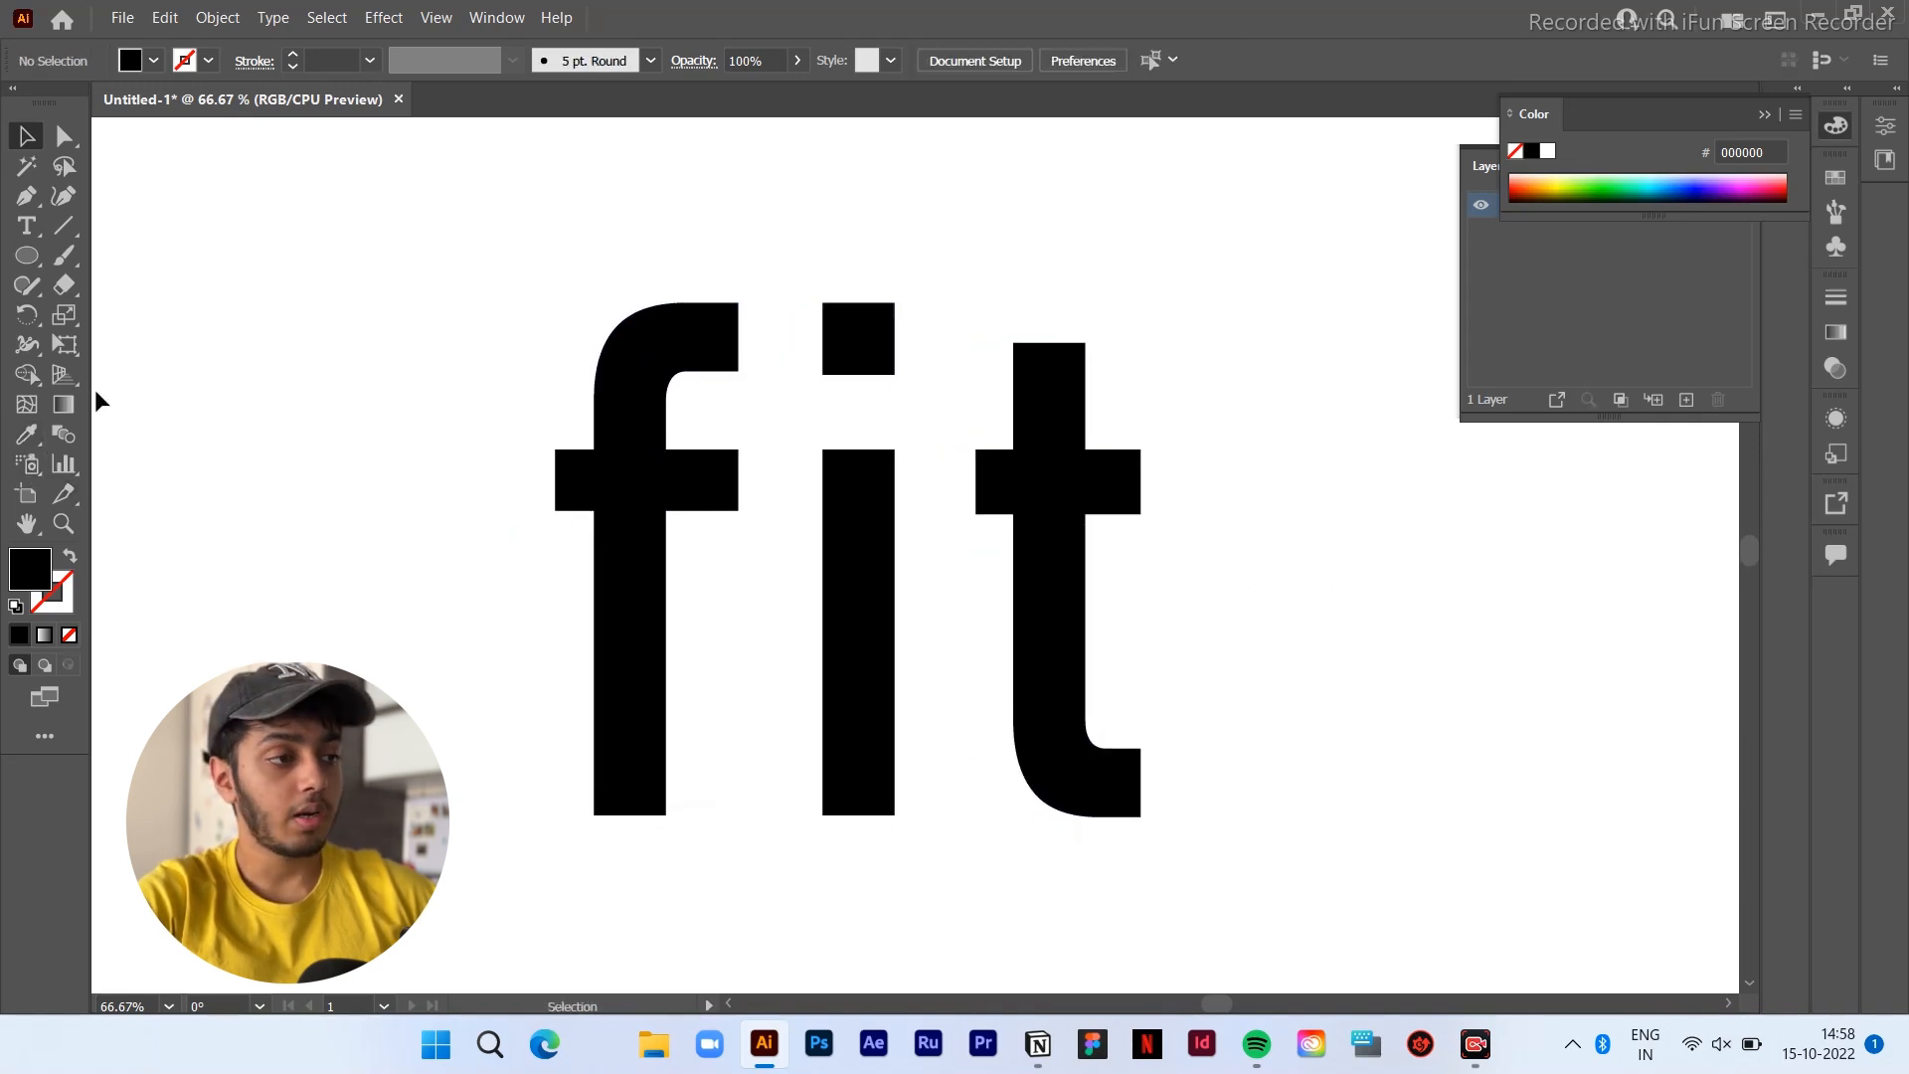
{"action": "left_click", "coordinate": [26, 284]}
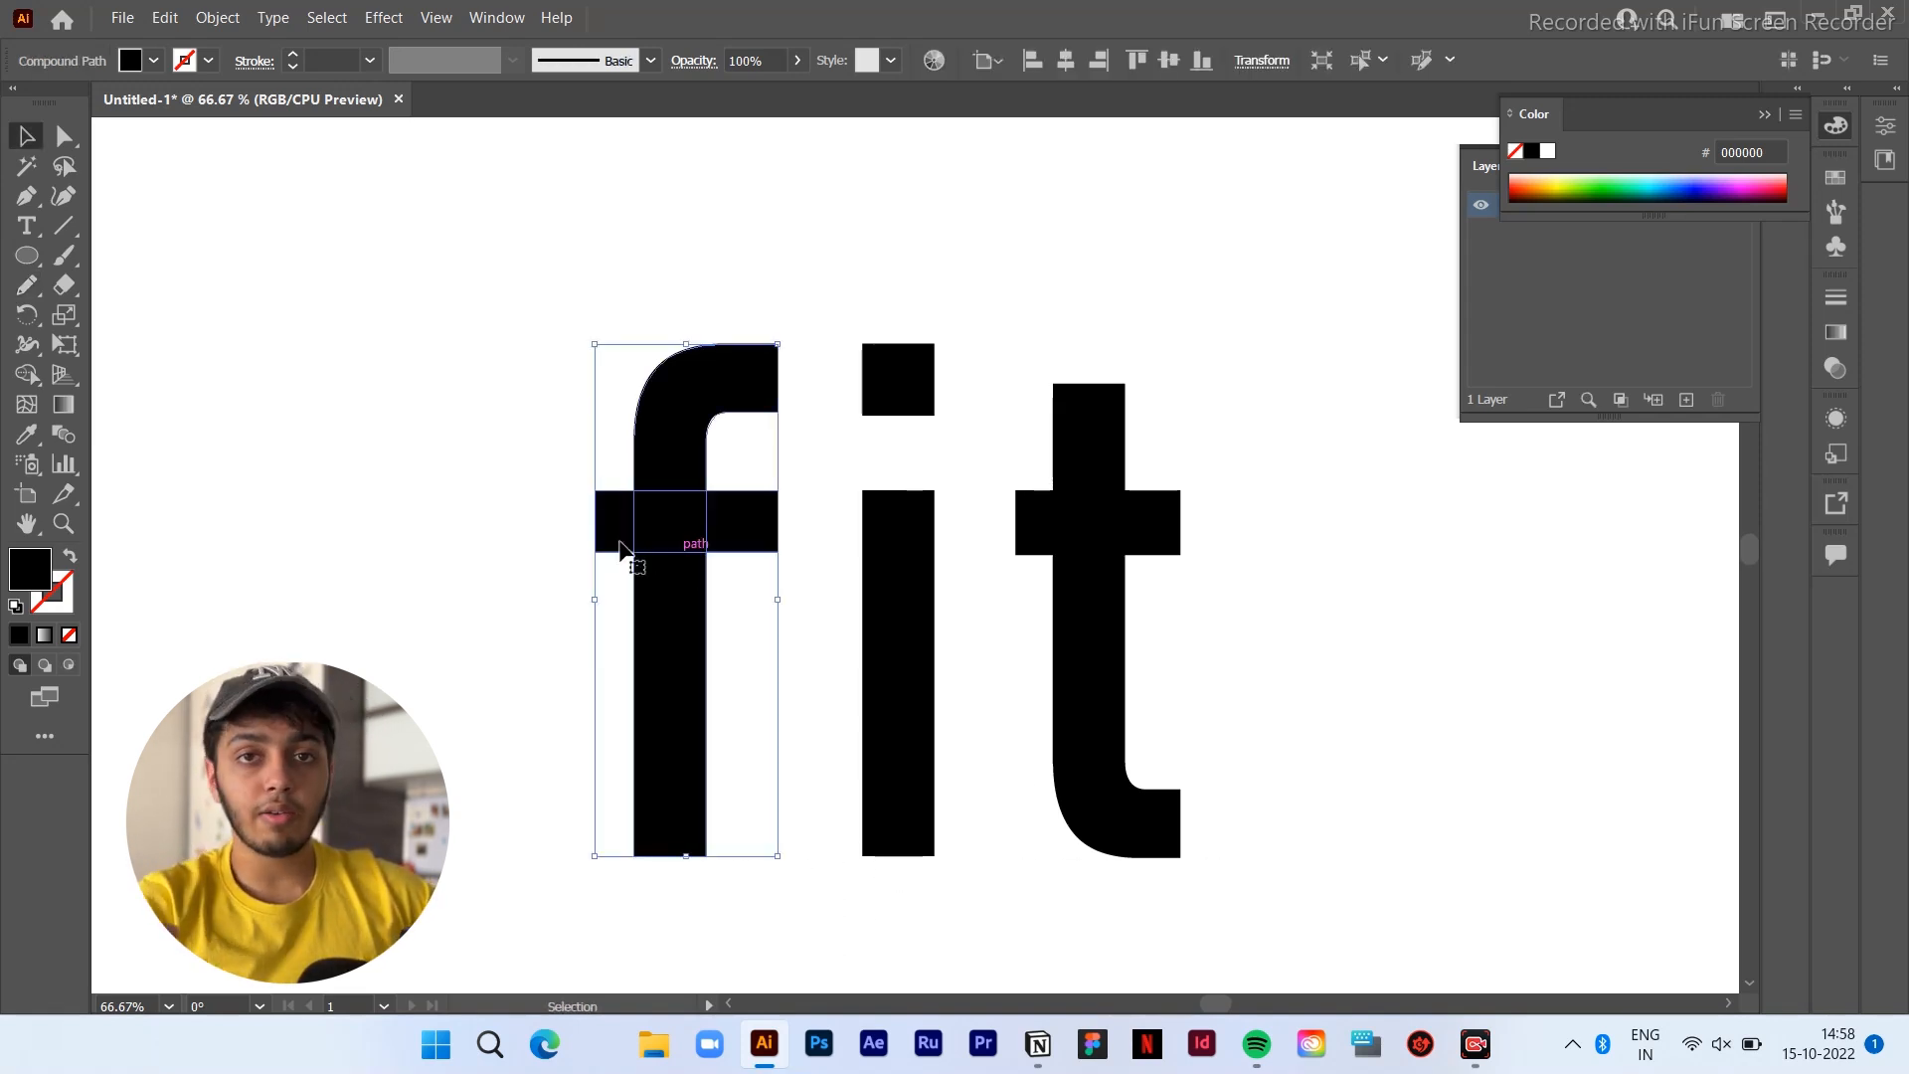
Draw Pencil curves bulging both ends of the f's crossbar into rounded blobs
{"action": "left_click", "coordinate": [25, 286]}
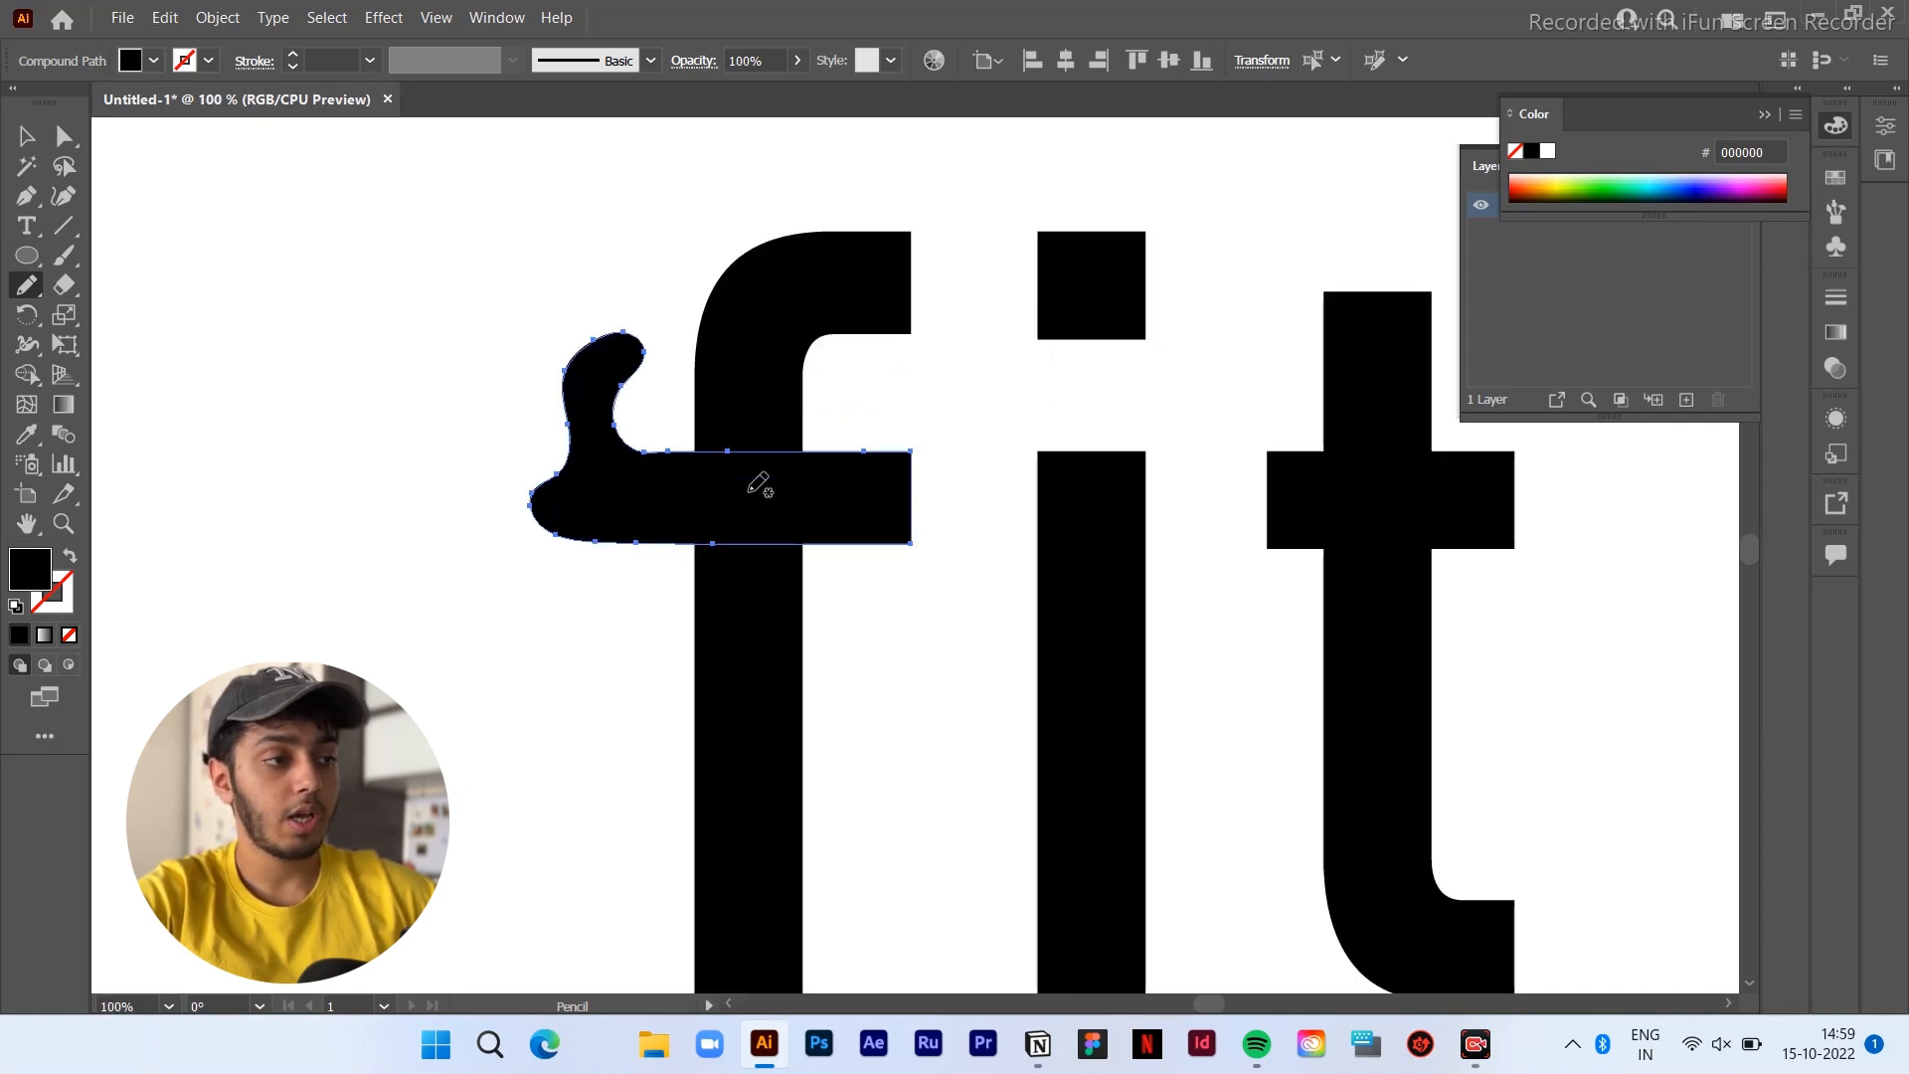
{"action": "scroll", "scroll_direction": "down", "scroll_amount": 3}
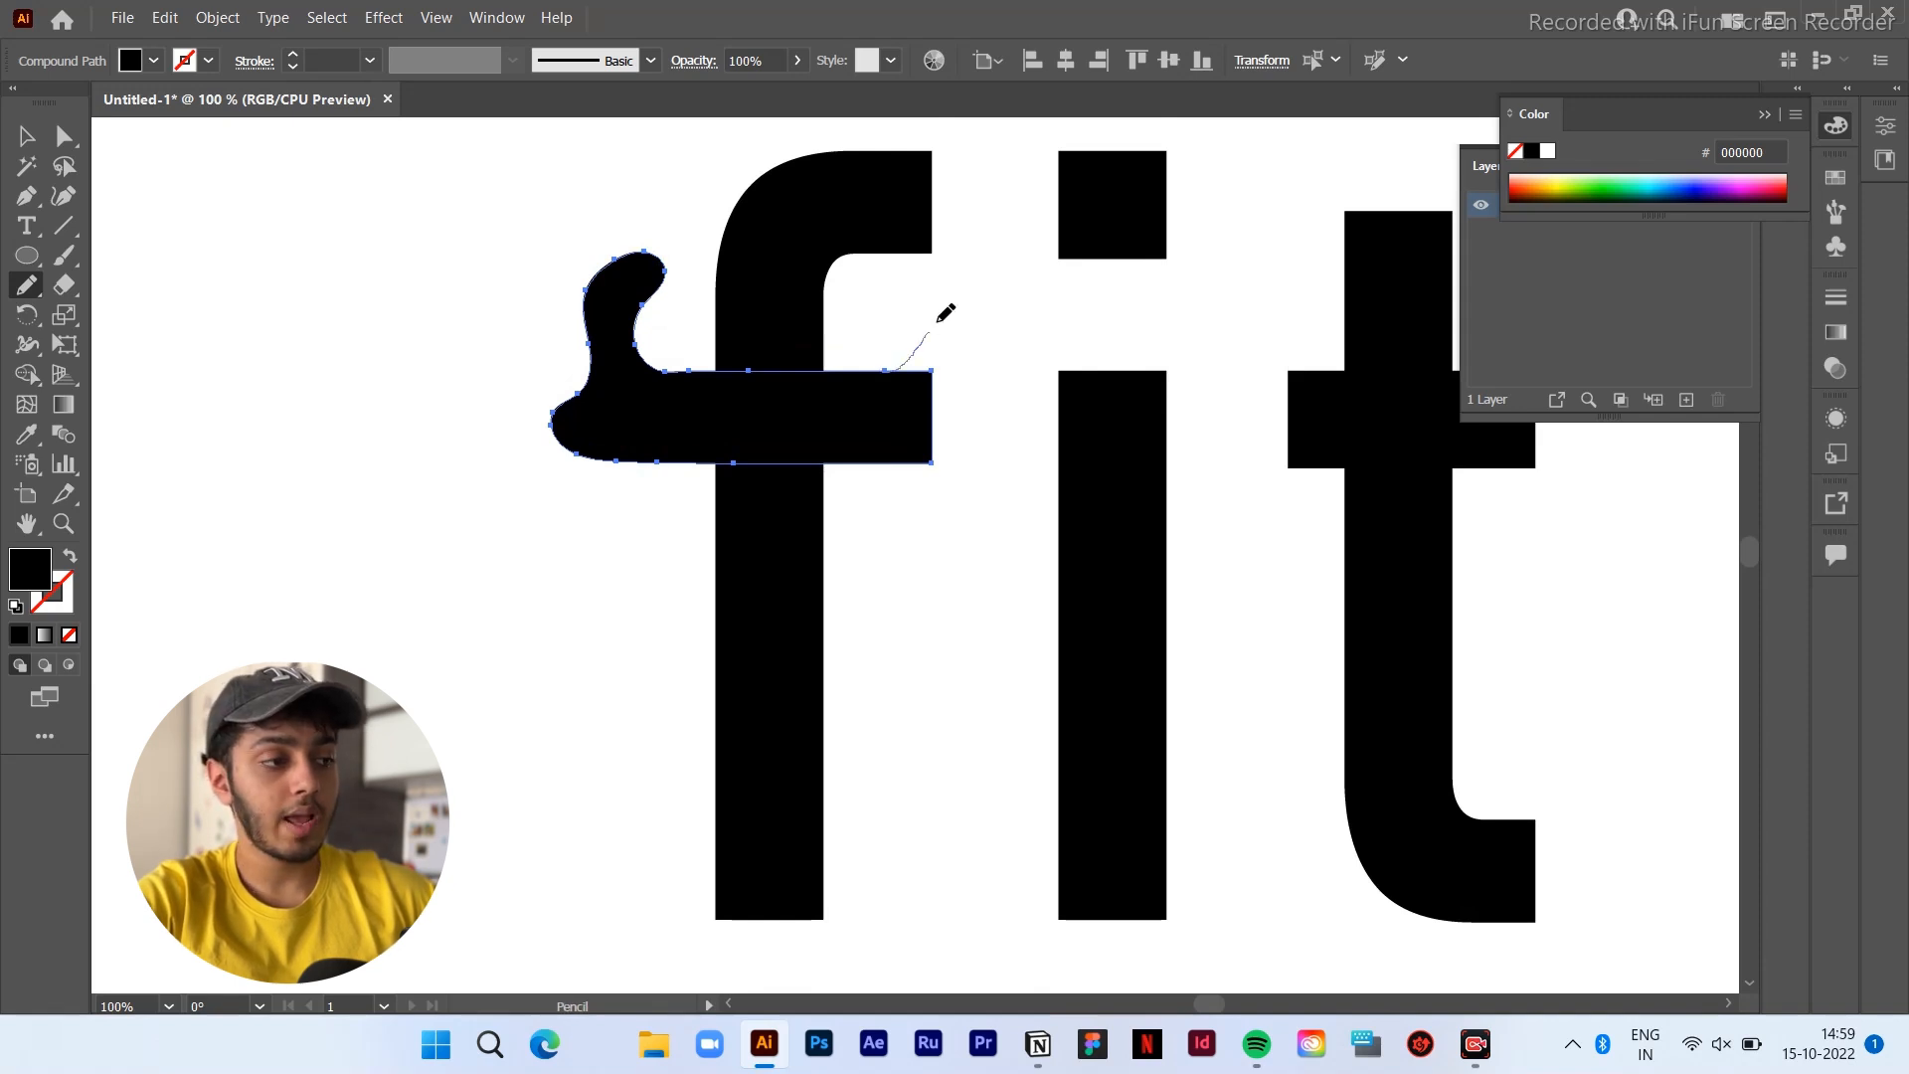
{"action": "left_click_drag", "start_coordinate": [947, 311], "coordinate": [931, 481]}
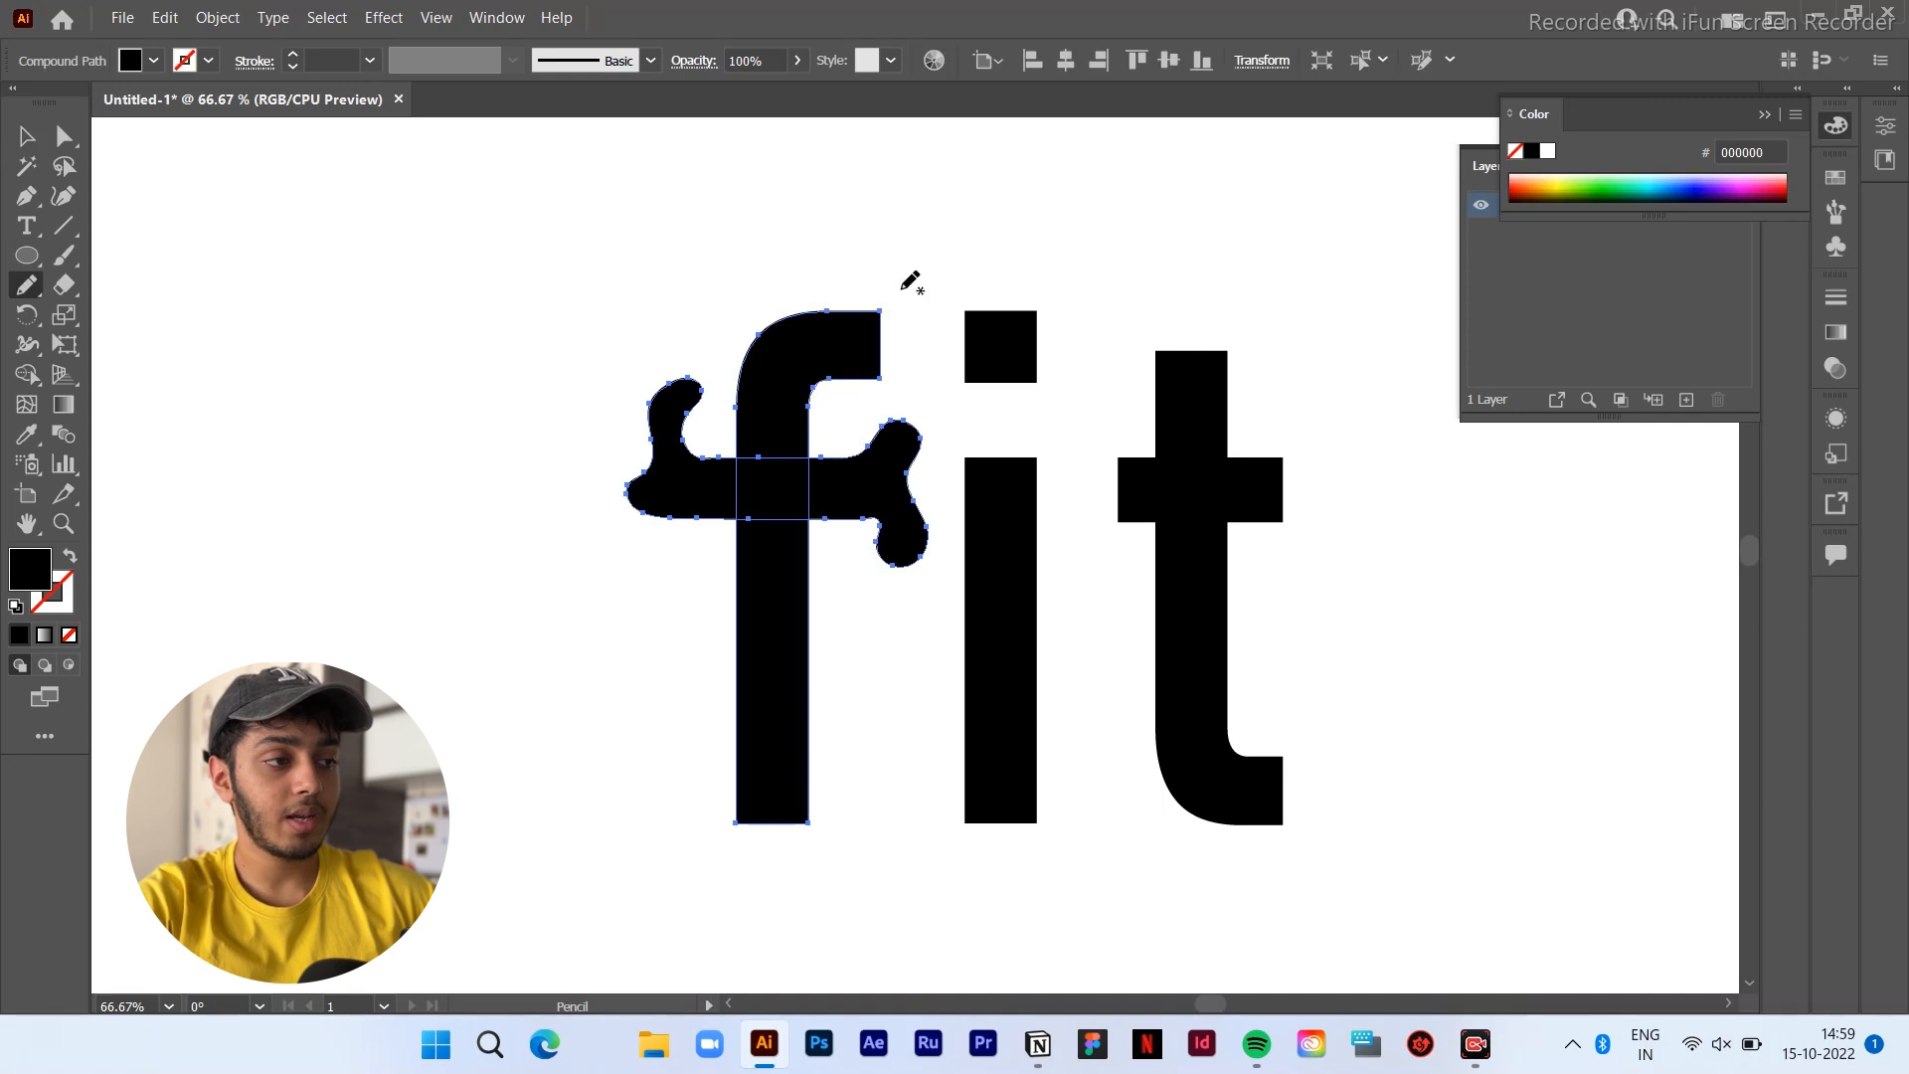
{"action": "left_click_drag", "start_coordinate": [911, 281], "coordinate": [942, 220]}
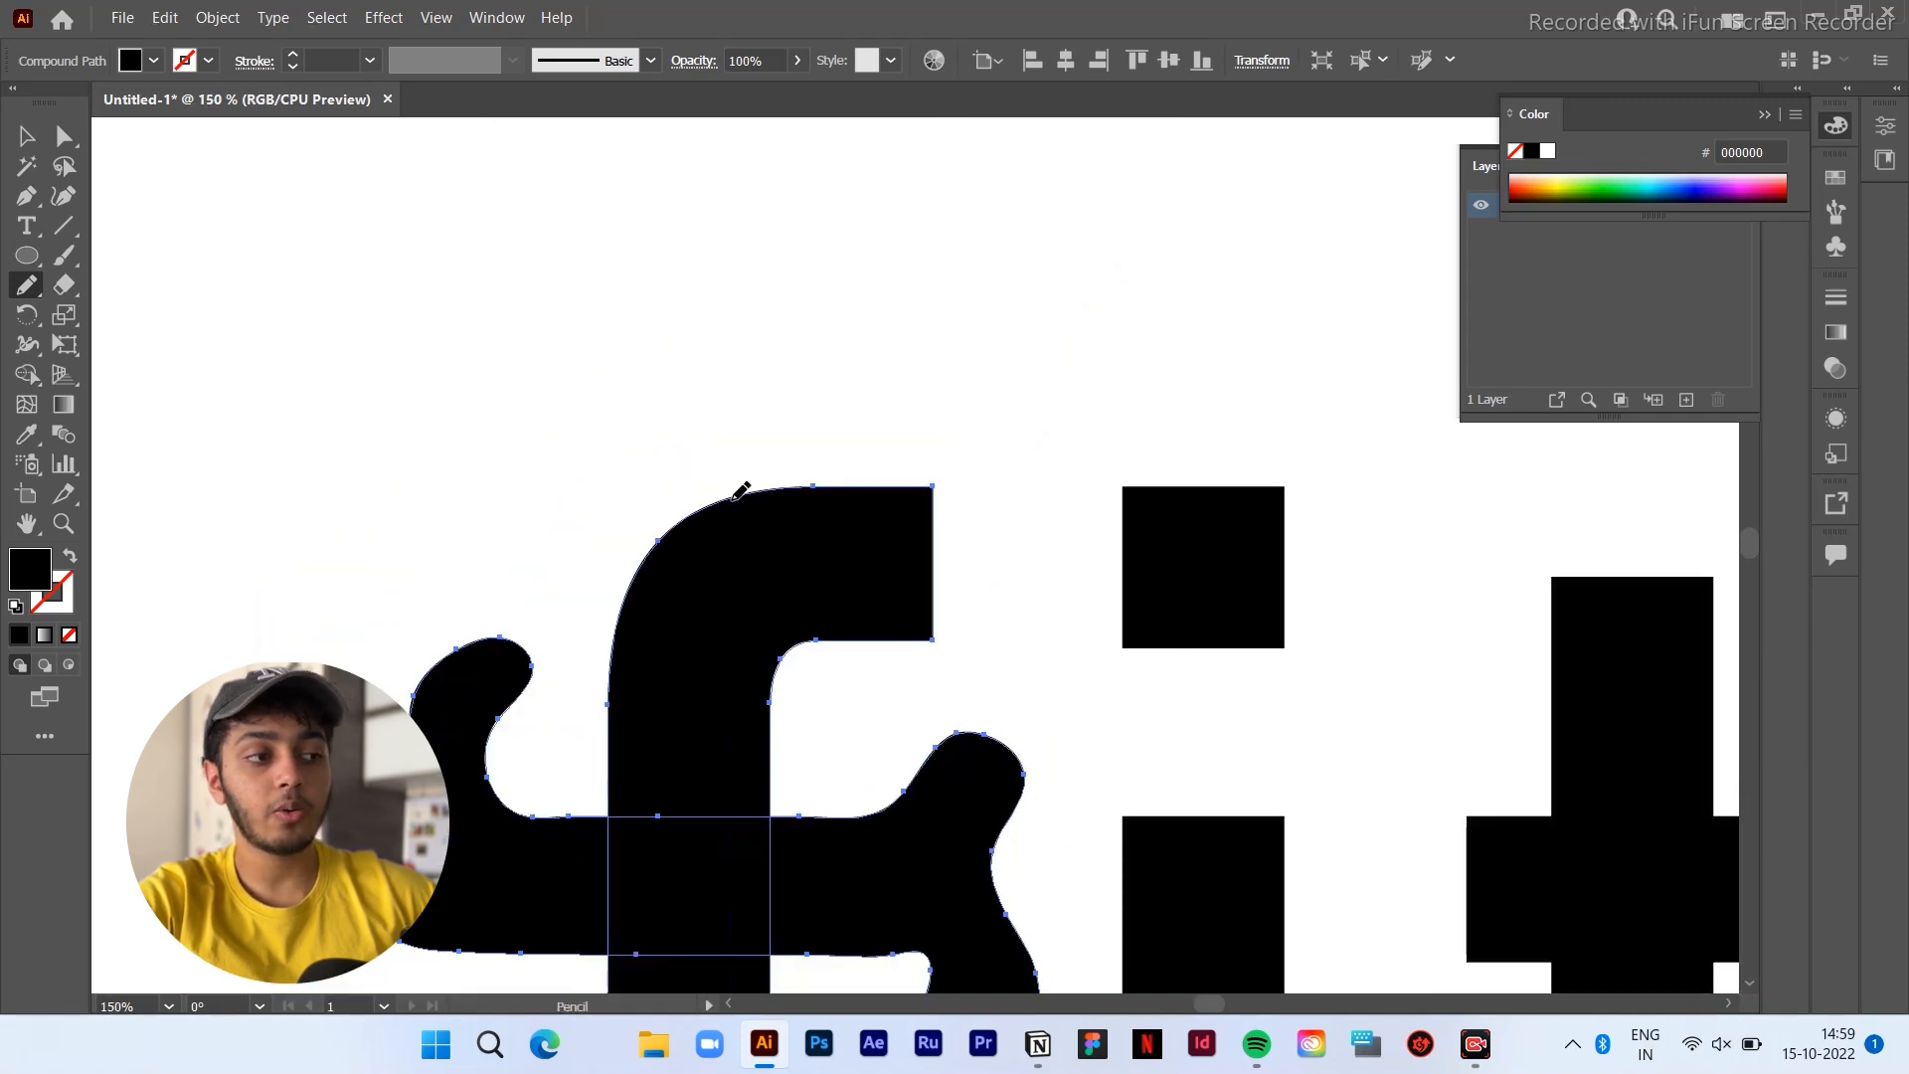
Draw a Pencil curve swelling the top of the f into a rounded blob
{"action": "left_click_drag", "start_coordinate": [736, 493], "coordinate": [924, 329]}
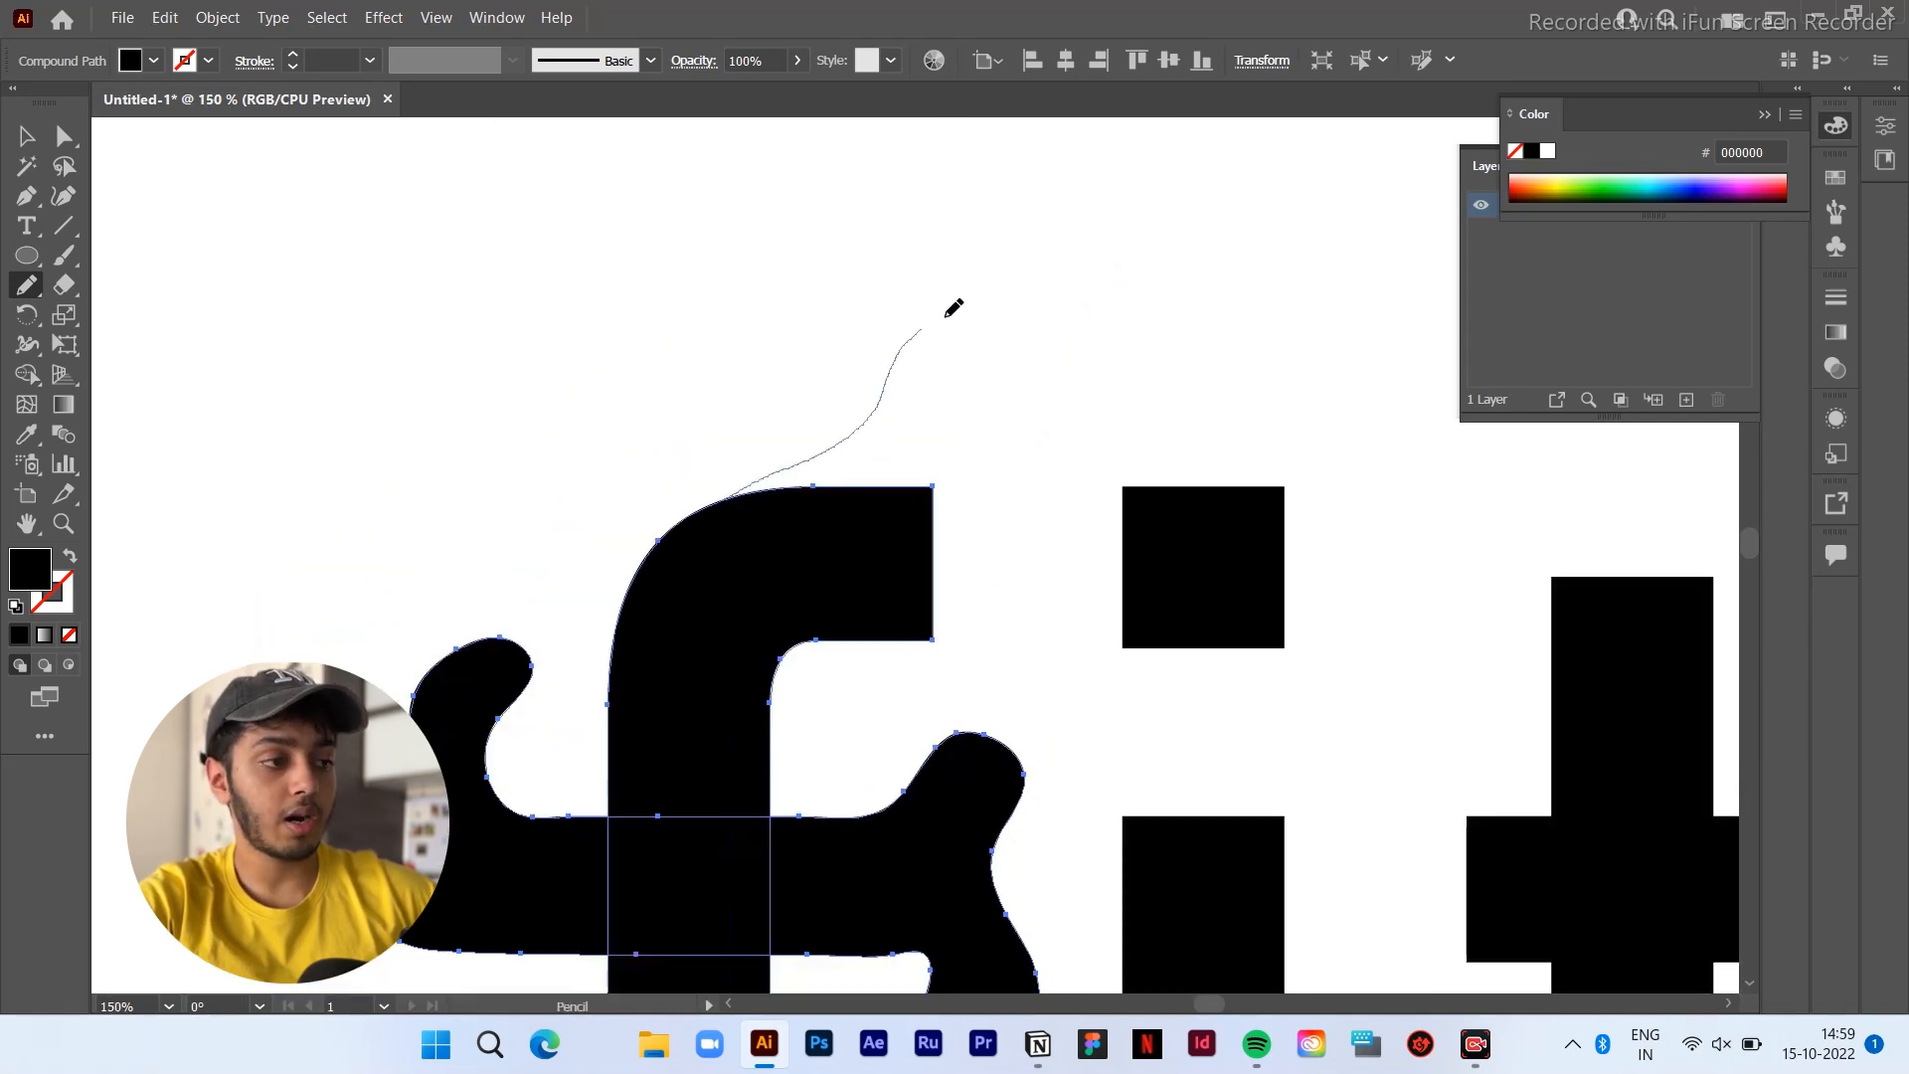
{"action": "left_click_drag", "start_coordinate": [913, 334], "coordinate": [930, 630]}
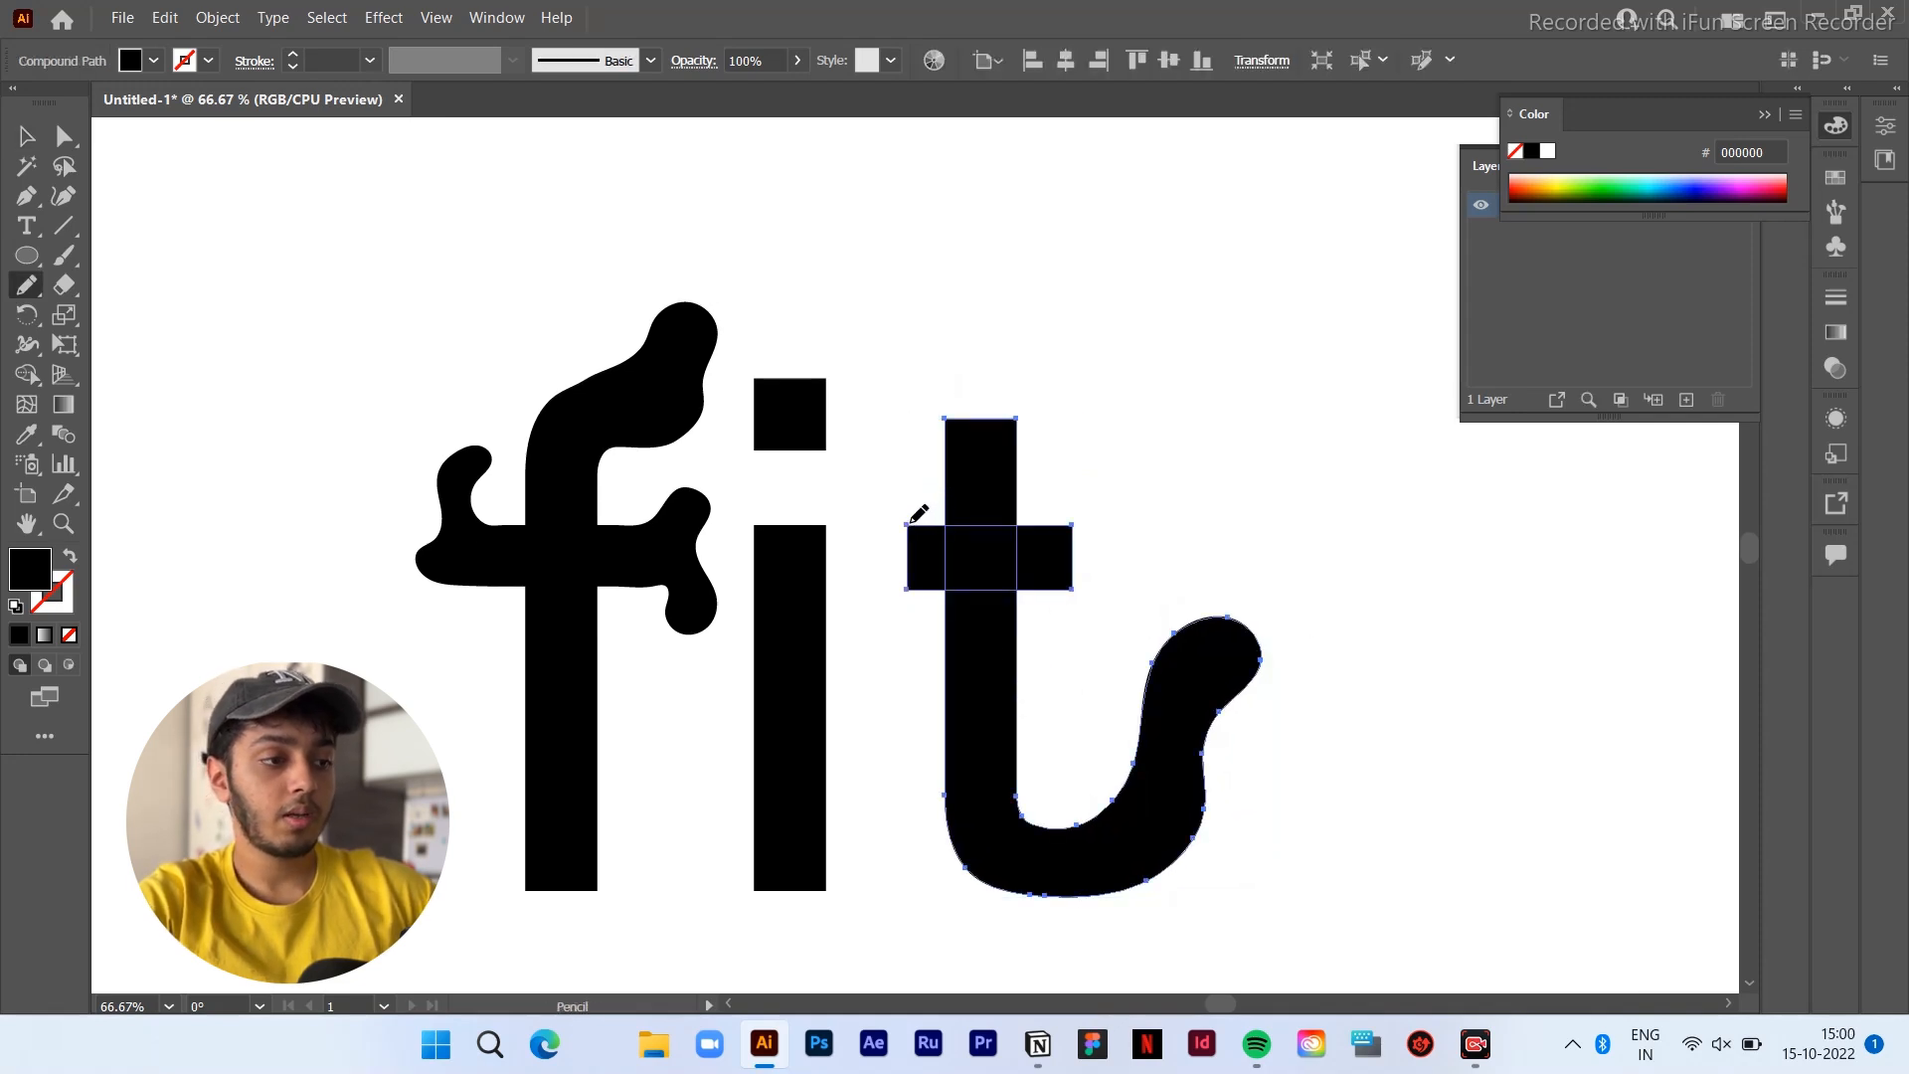
Round off the left end of the t's crossbar with a freehand Pencil curve
{"action": "left_click_drag", "start_coordinate": [918, 517], "coordinate": [877, 644]}
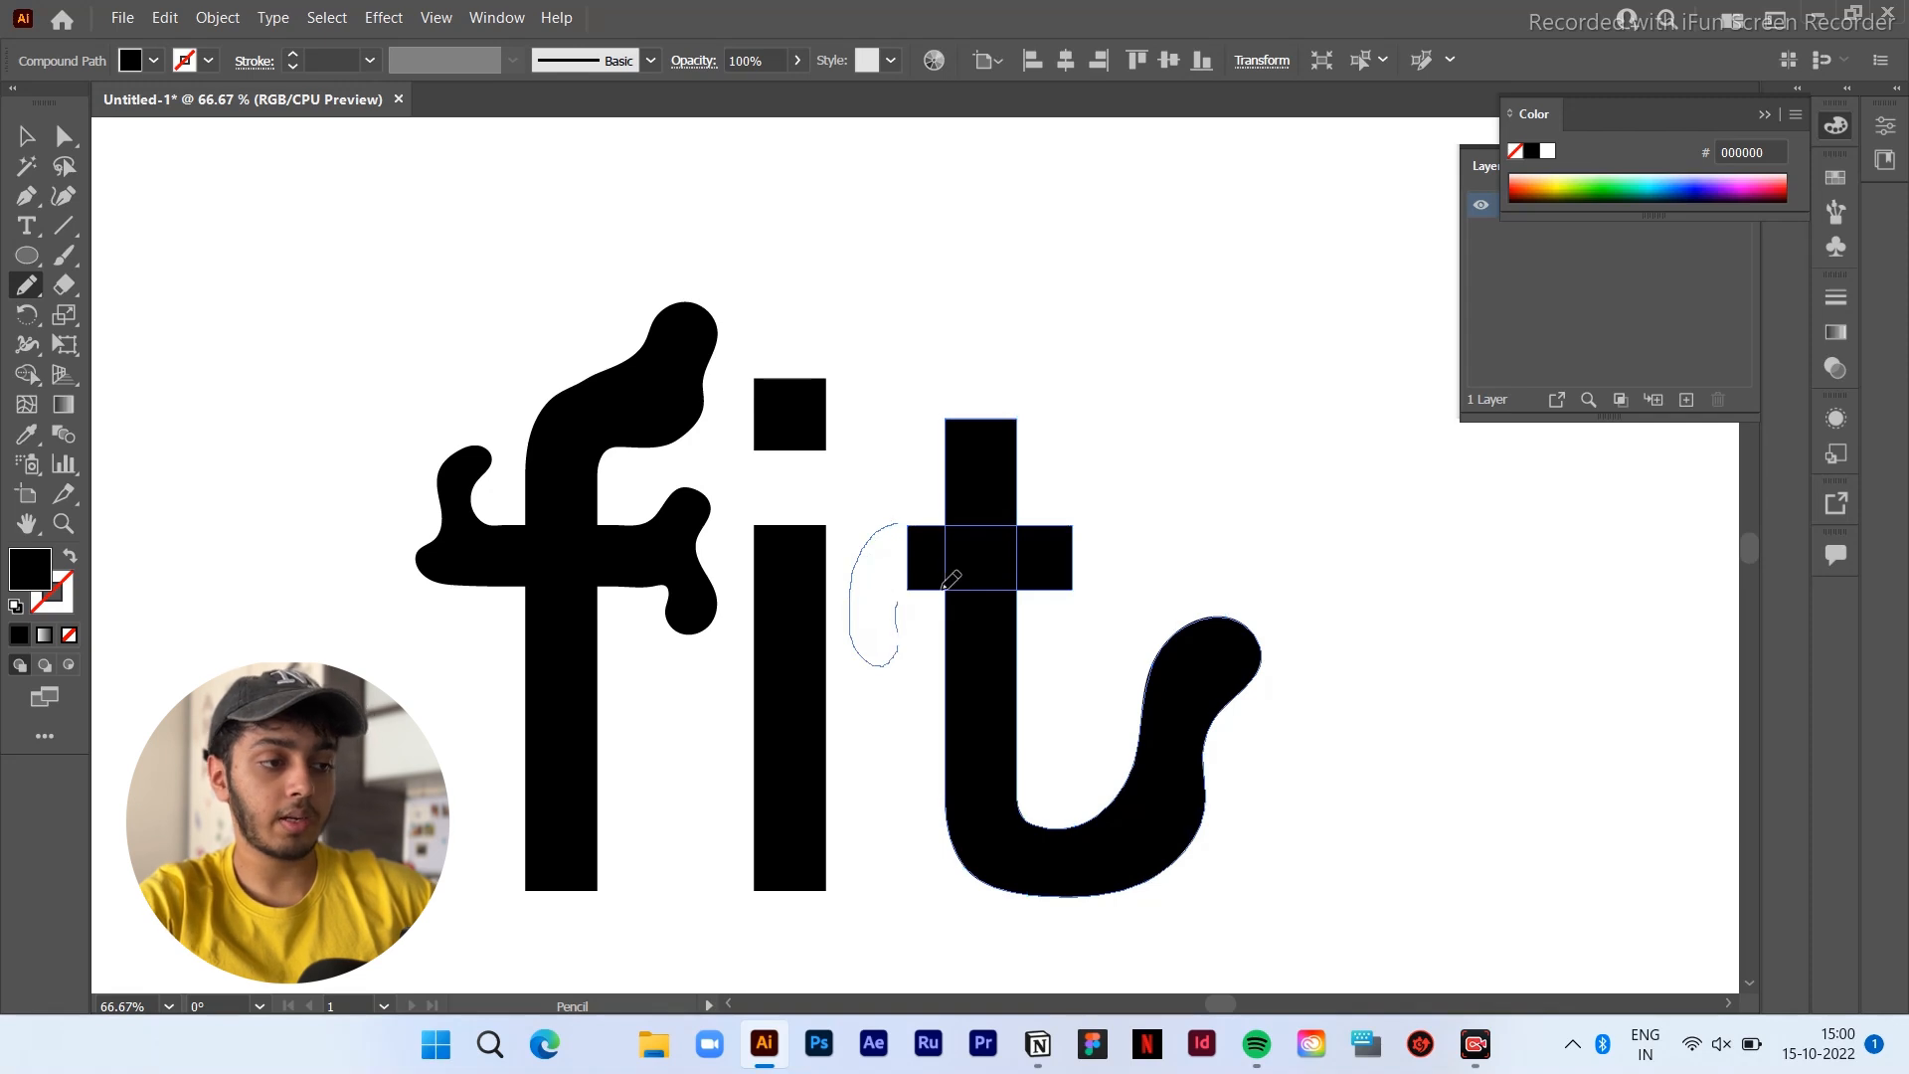